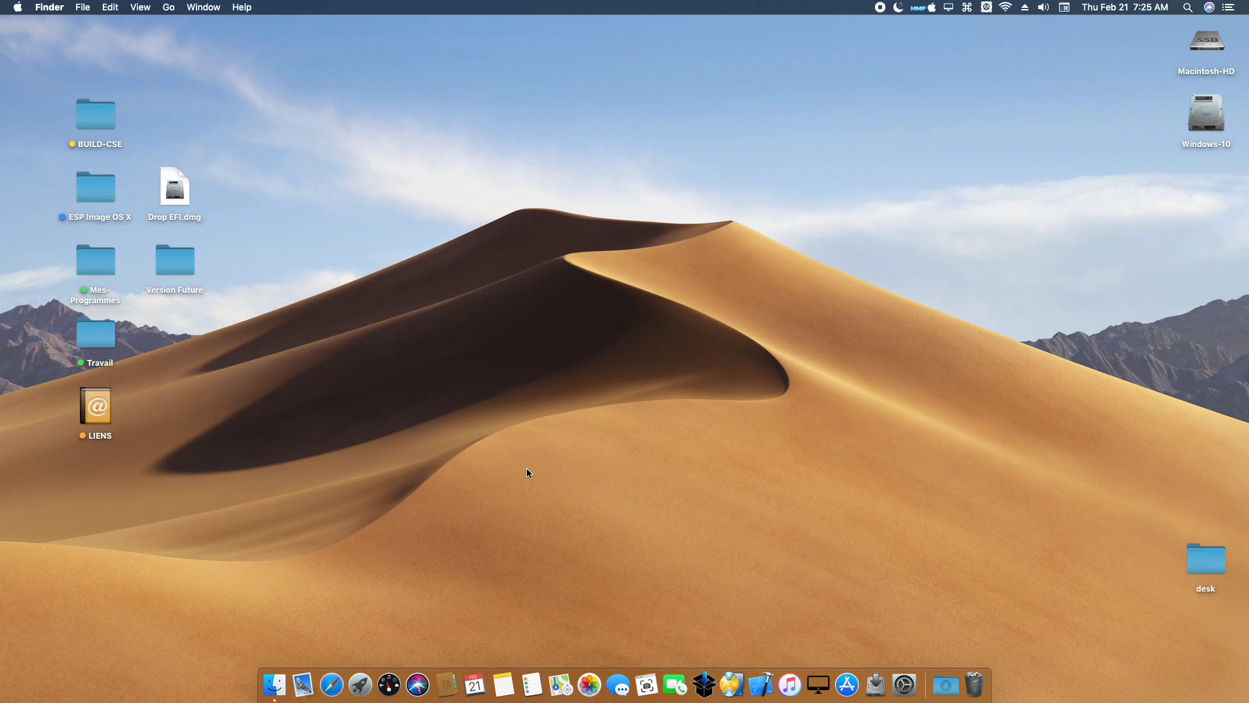
mouse_move(533, 467)
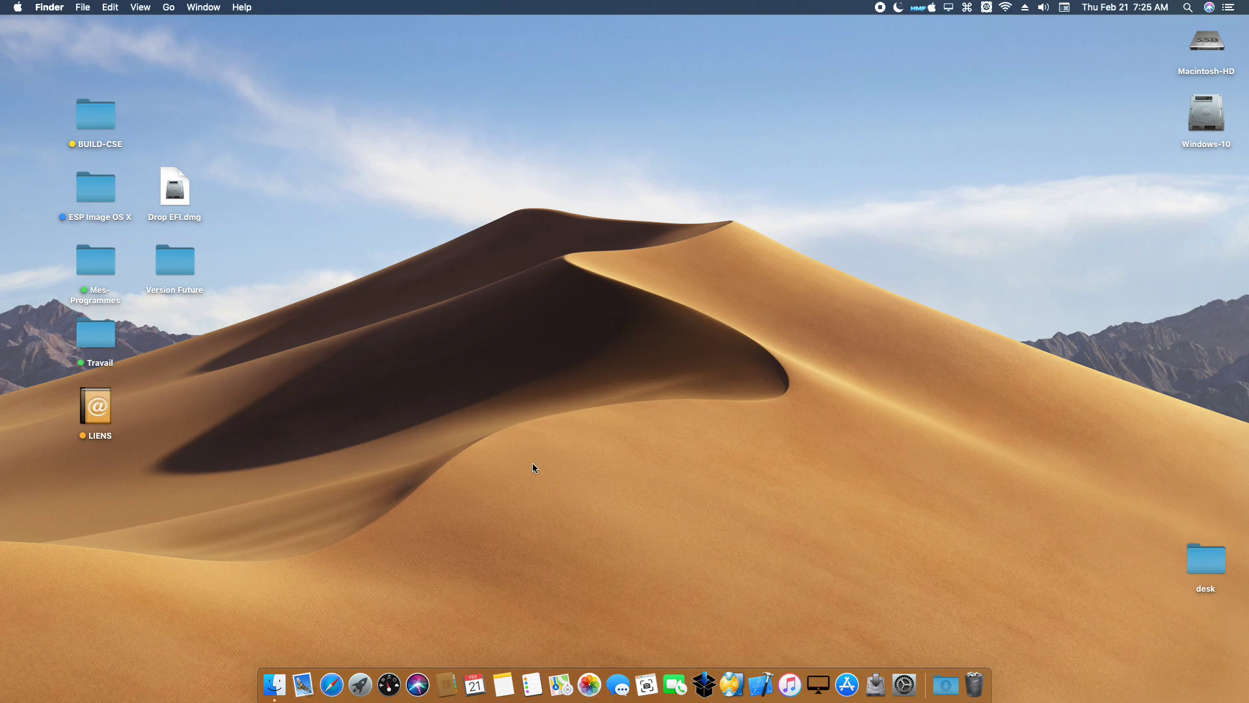
mouse_move(545, 462)
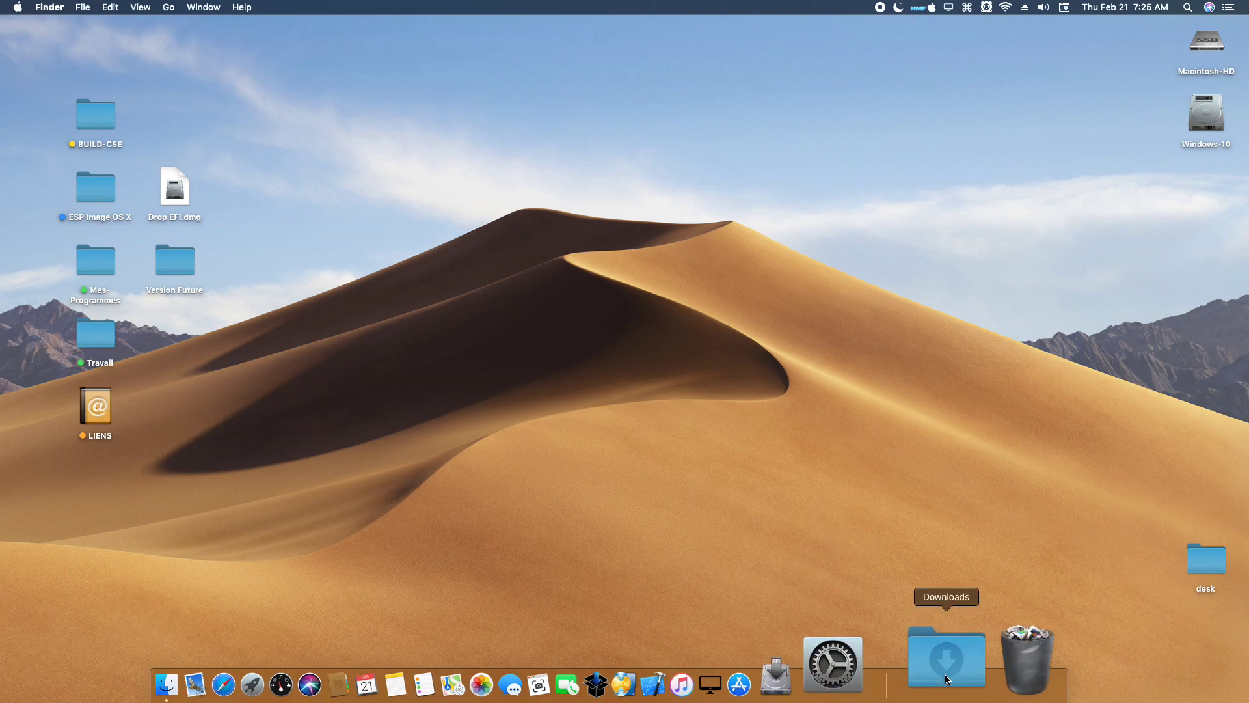
- Move the Drop EFI app in the Applications folder to the Trash and close Finder
click(946, 656)
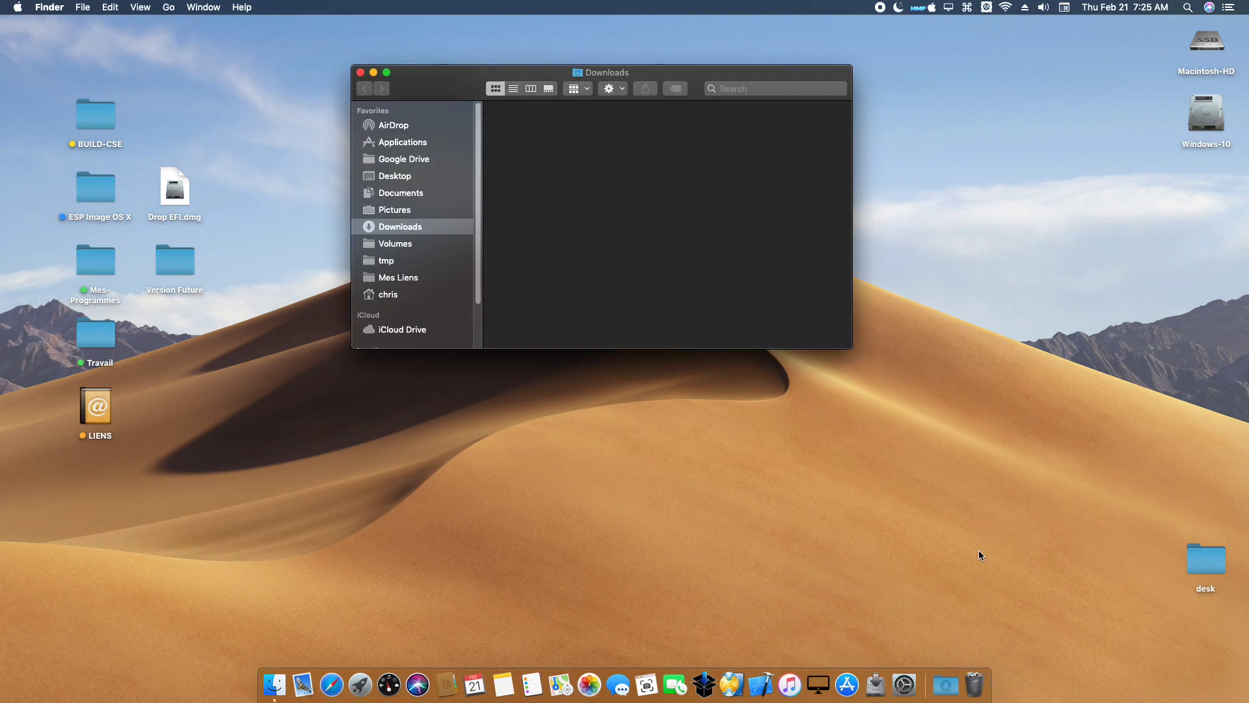
click(403, 142)
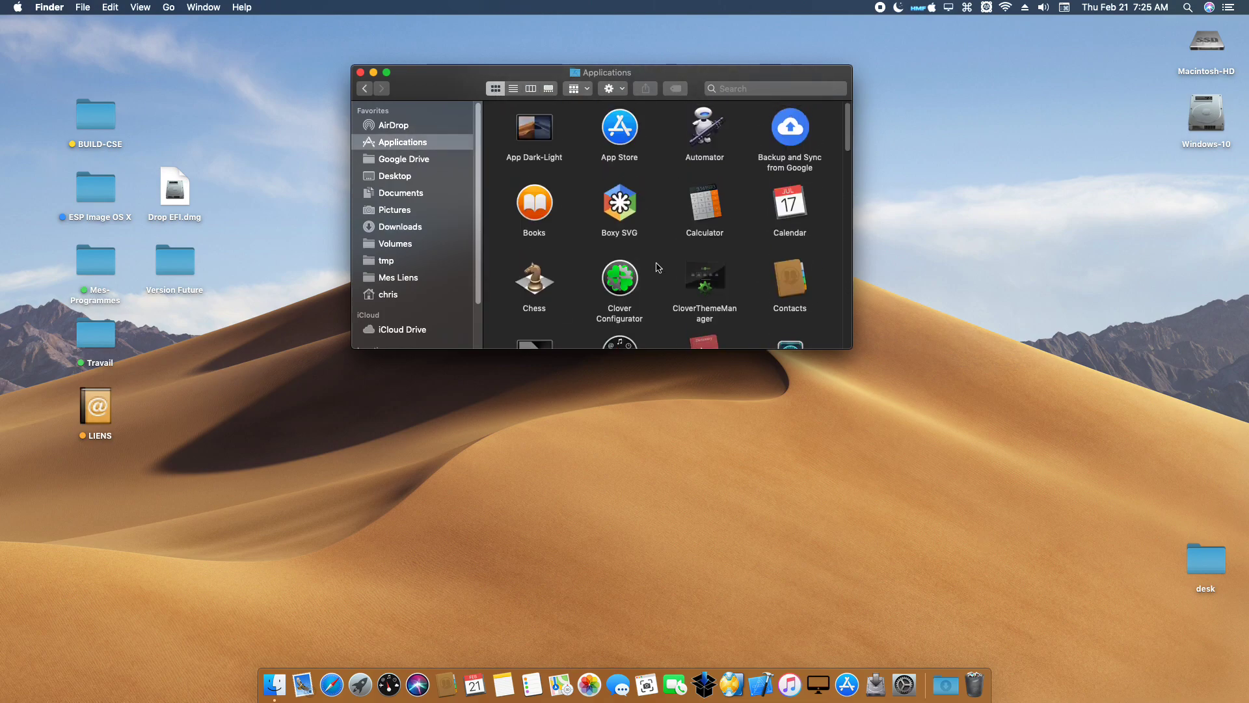
scroll(down, 3)
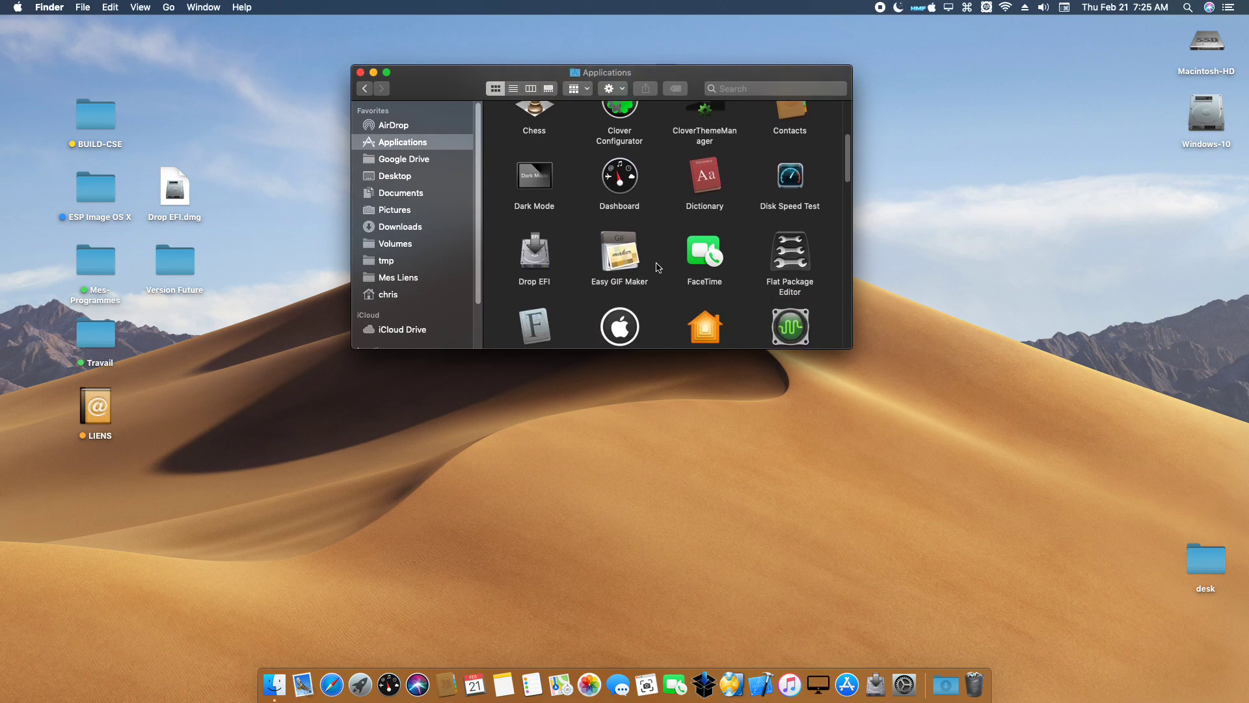
right_click(534, 251)
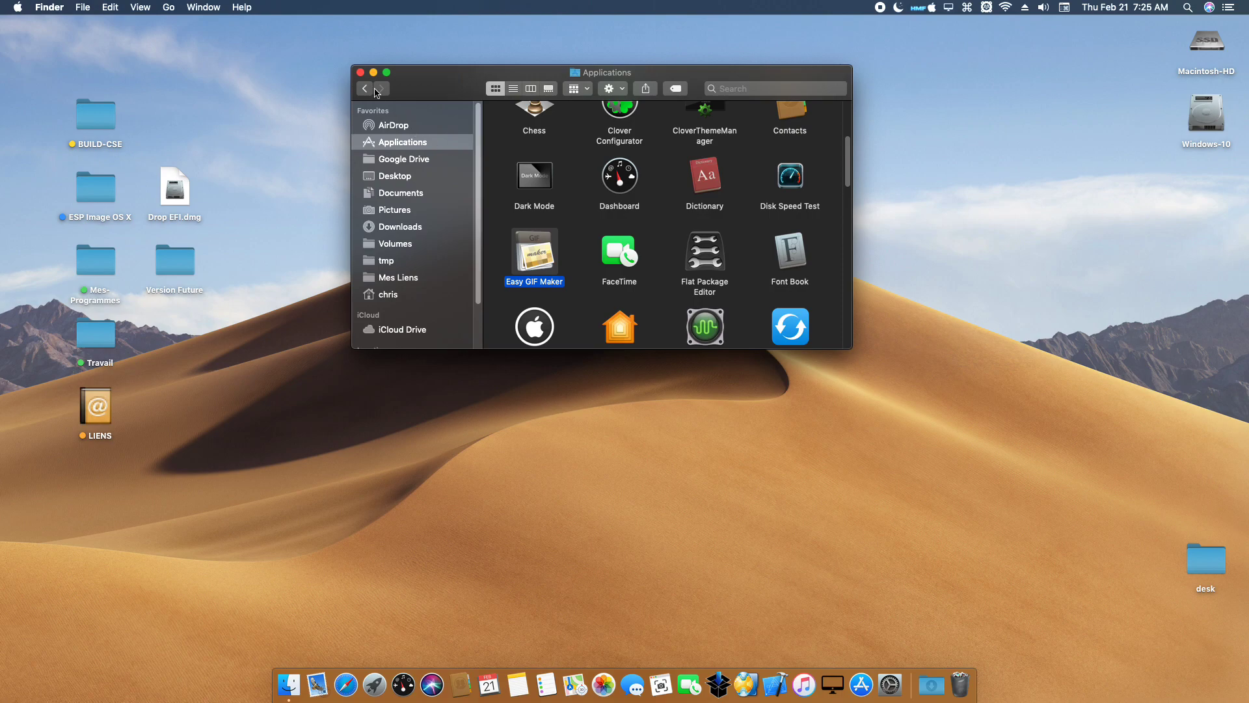
mouse_move(381, 88)
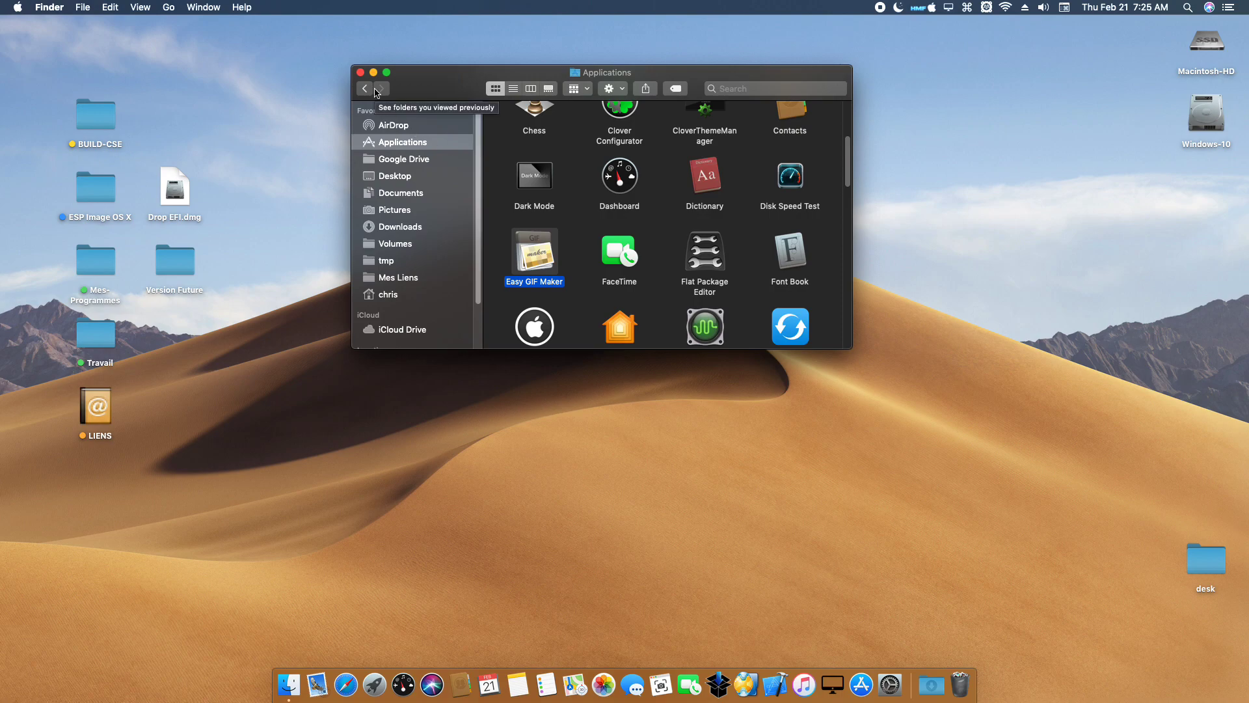
click(360, 73)
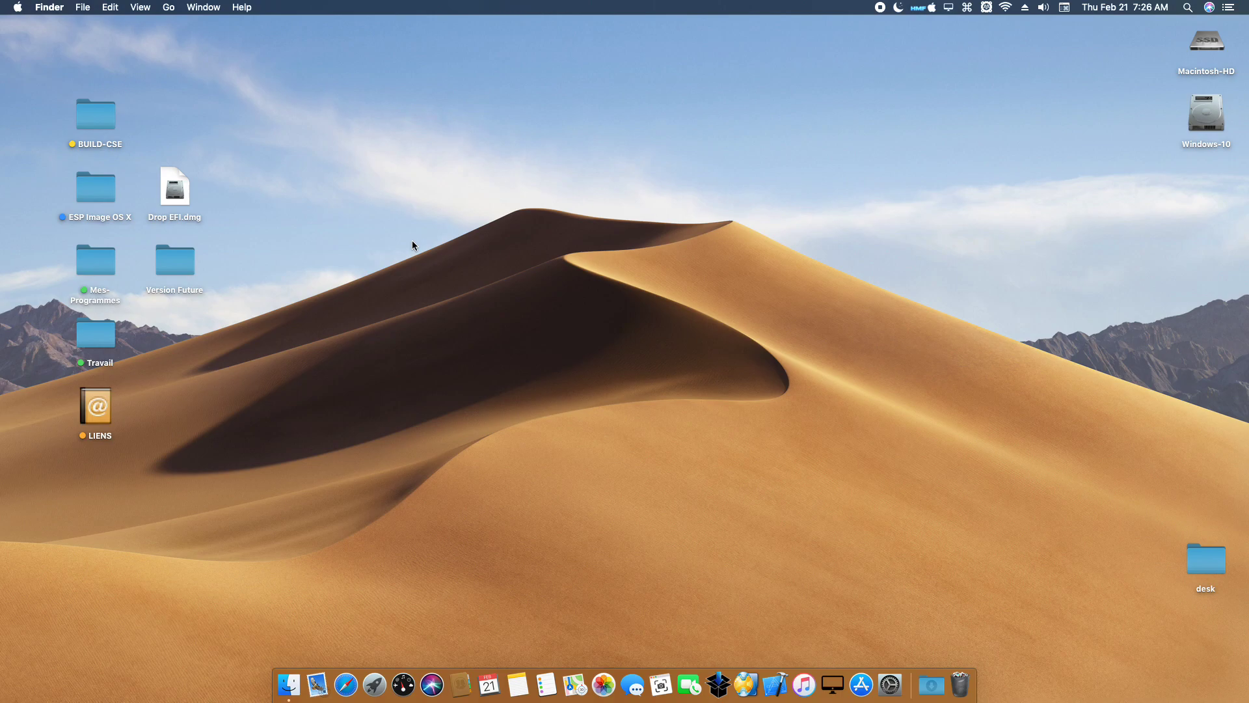
- Mount Drop EFI.dmg from the desktop and launch Drop EFI Installer from the mounted window
click(173, 186)
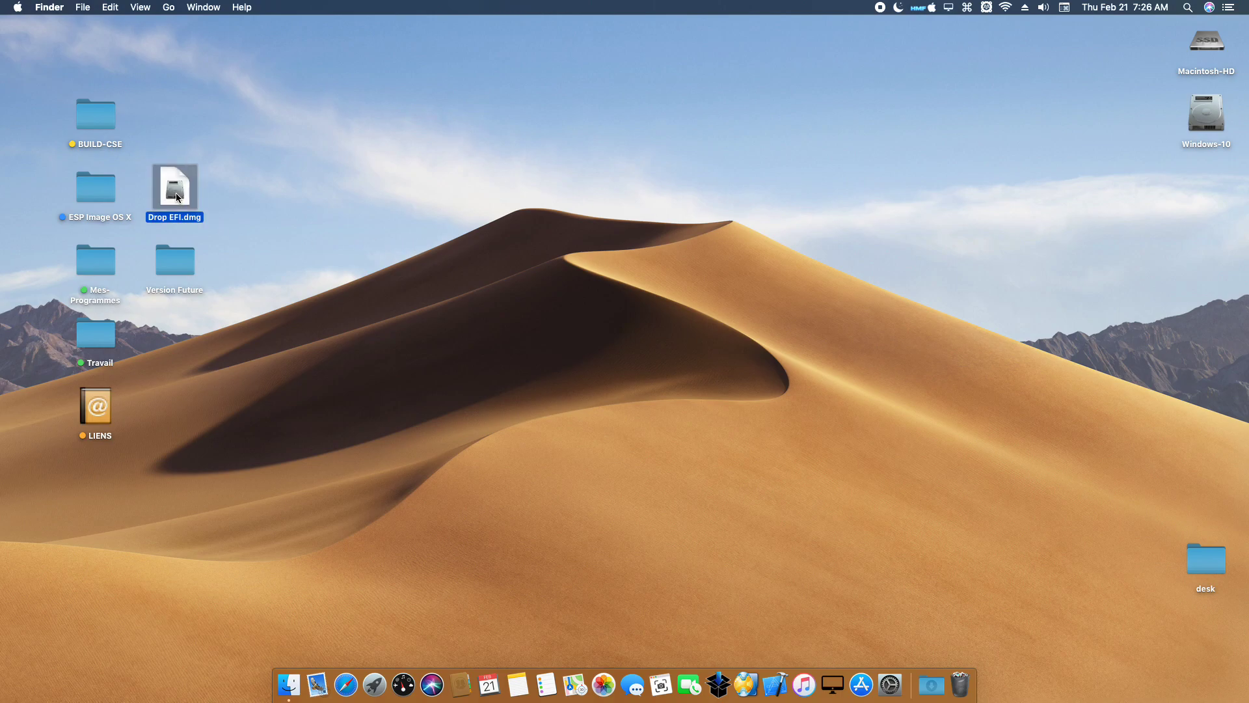
double_click(174, 182)
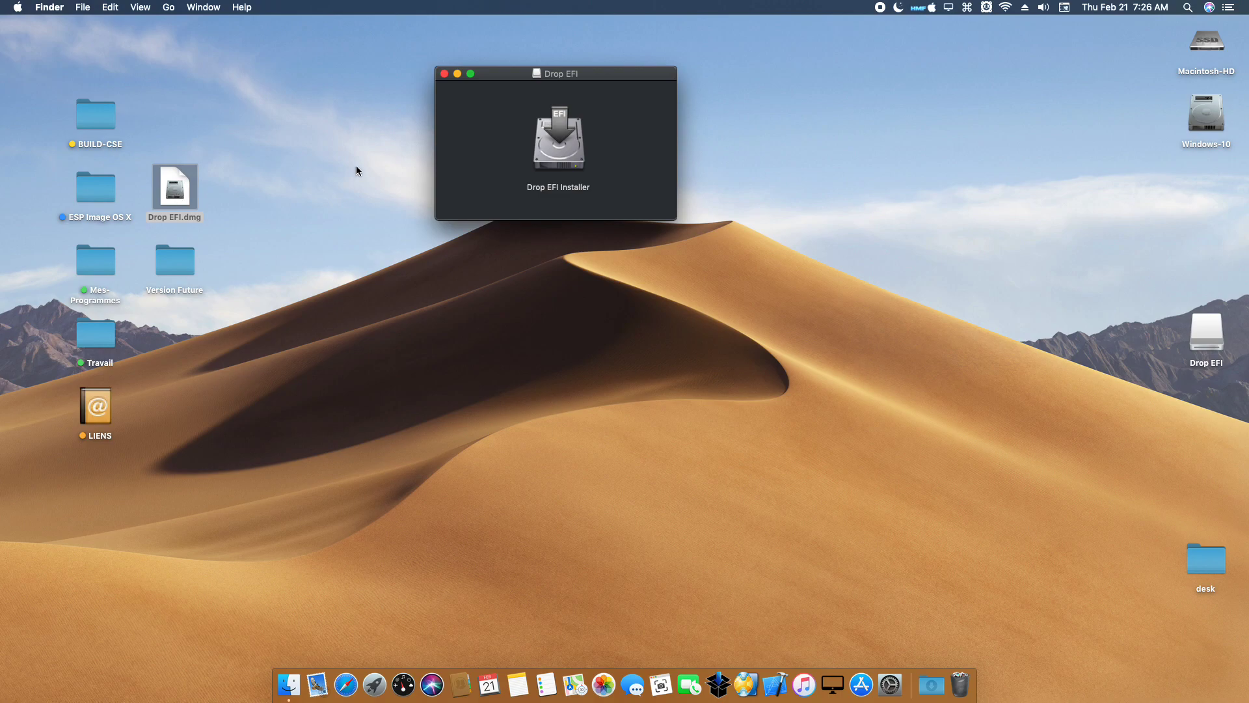
drag(555, 73, 641, 52)
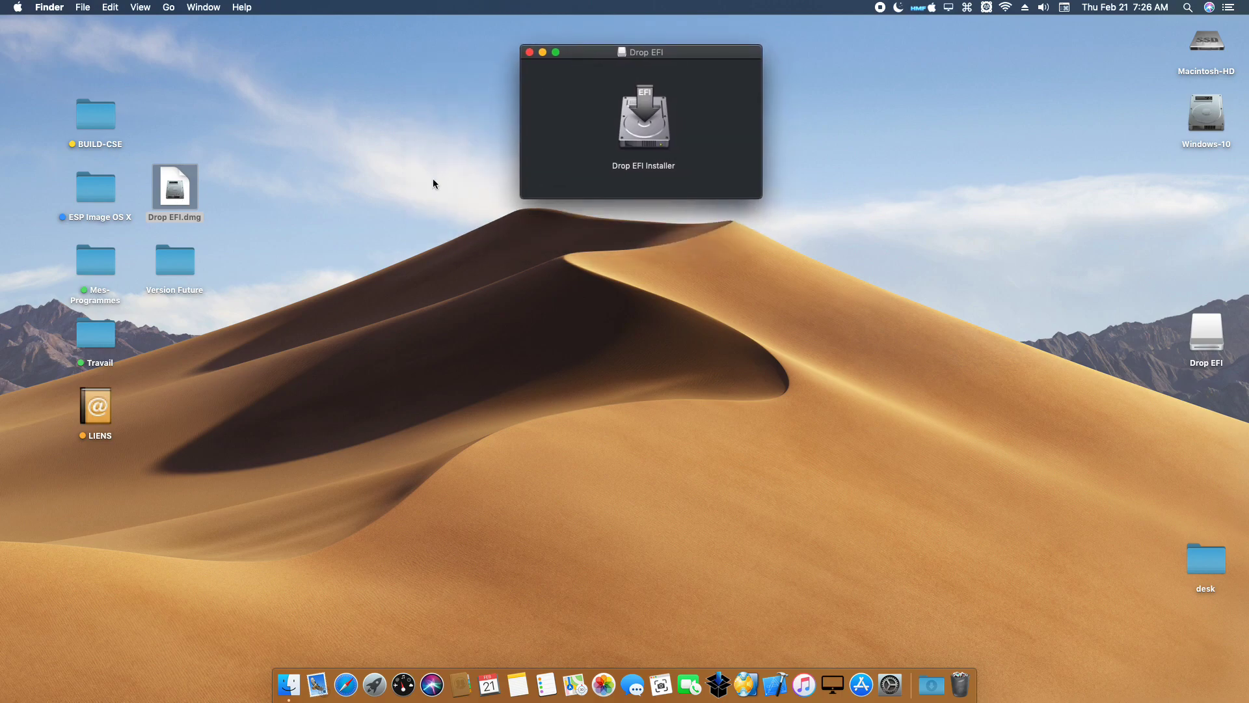
mouse_move(677, 303)
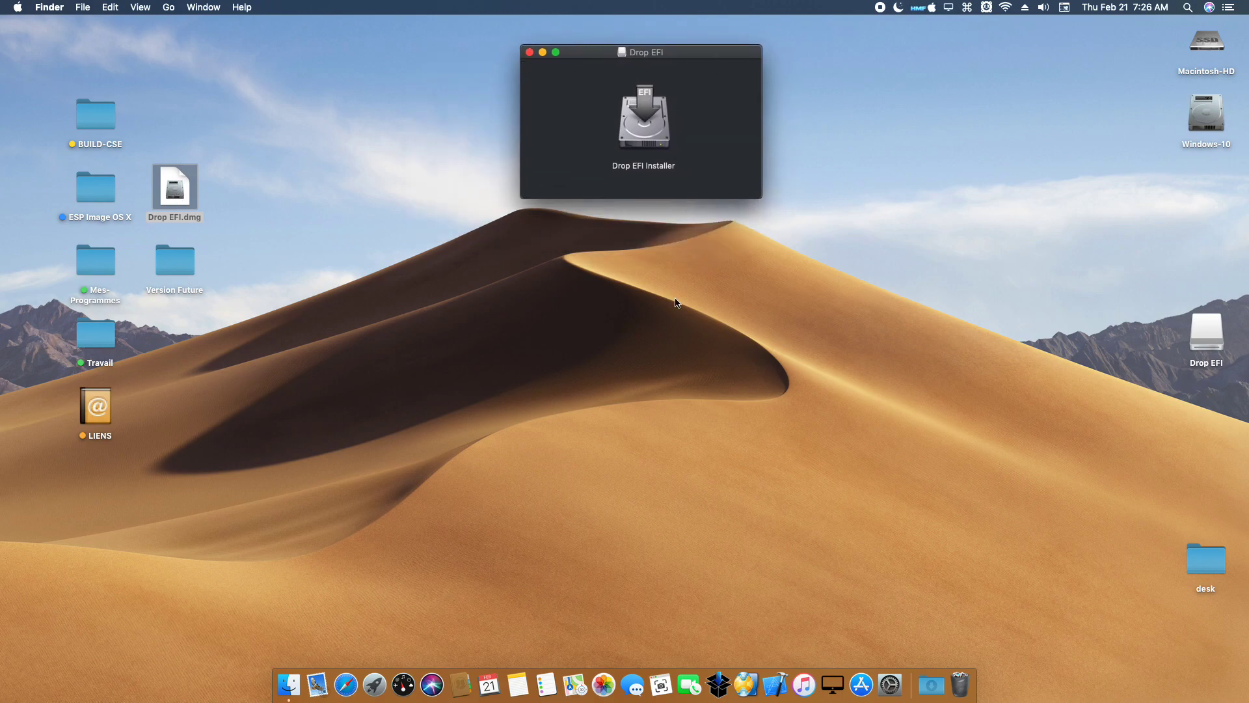
mouse_move(676, 166)
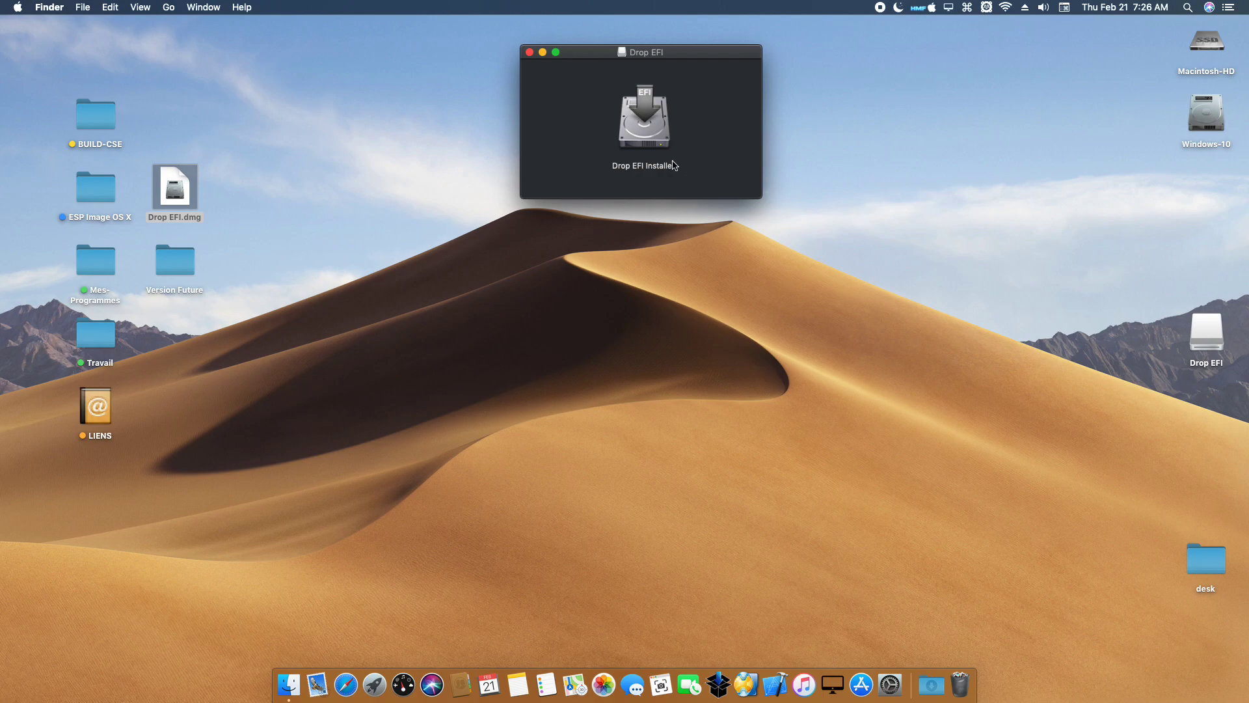
click(643, 117)
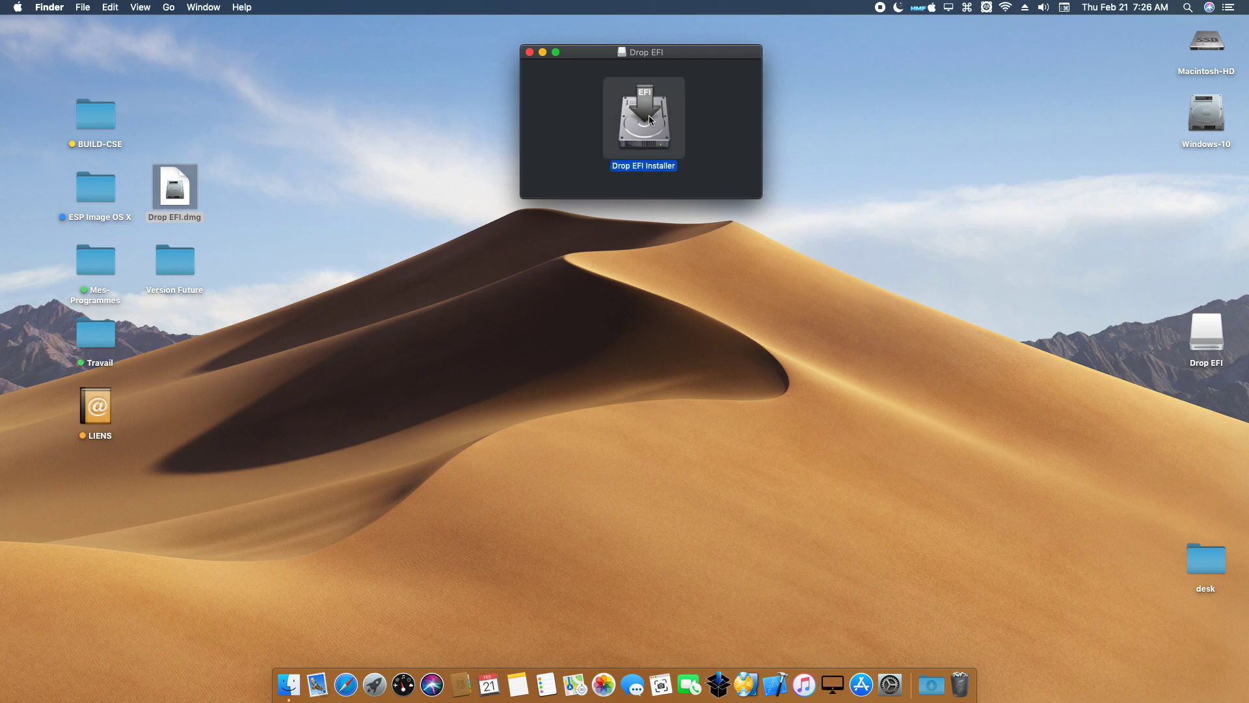
double_click(643, 117)
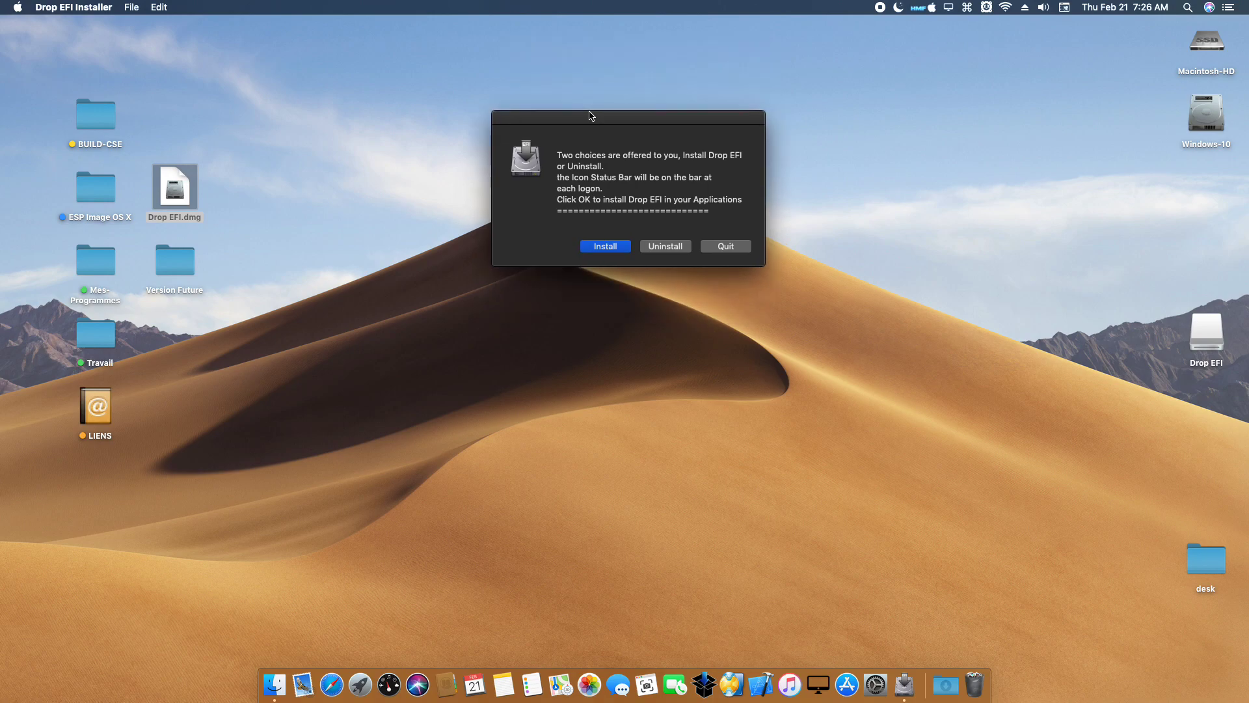
- Install Drop EFI, approving System Events and Finder access with the admin password, then dismiss completion
click(724, 246)
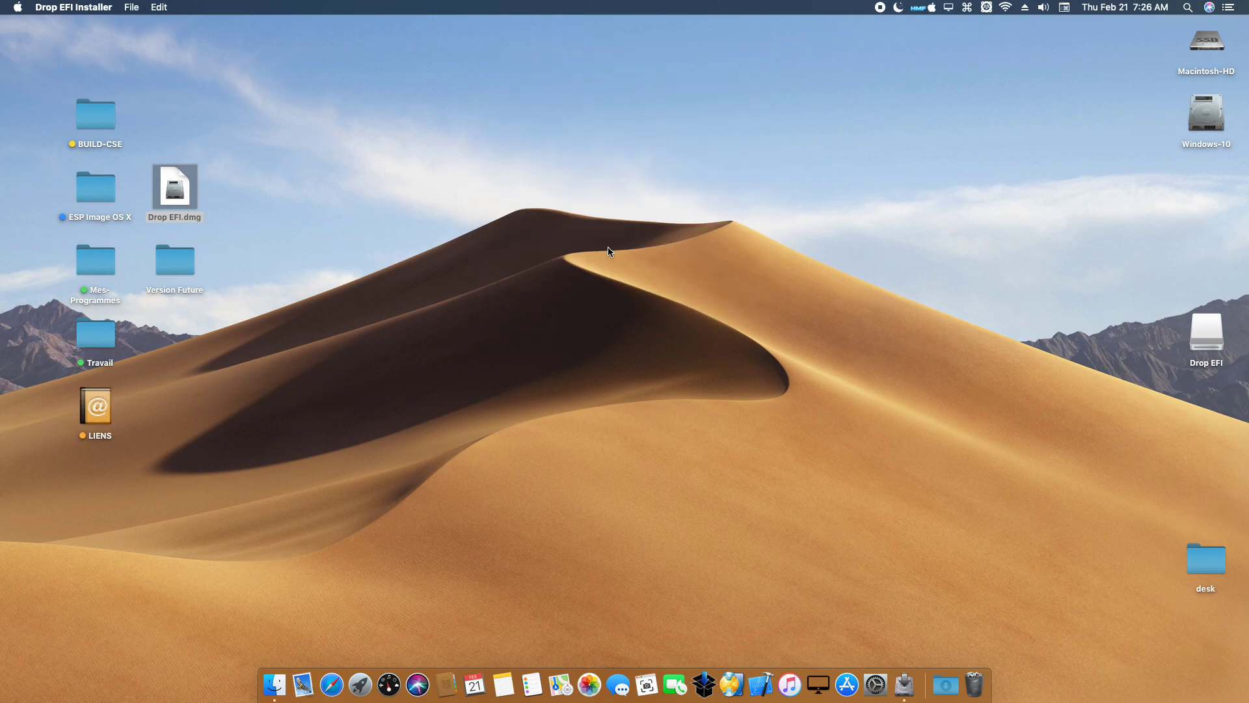
mouse_move(918, 39)
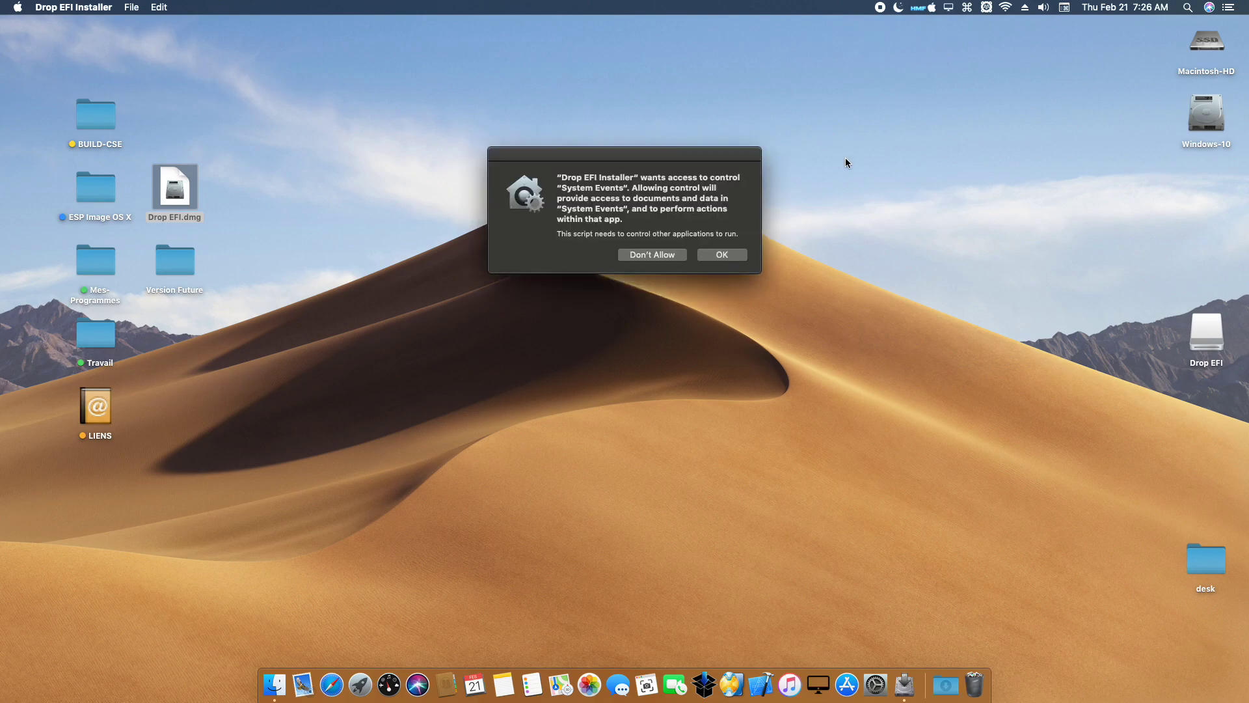
click(720, 253)
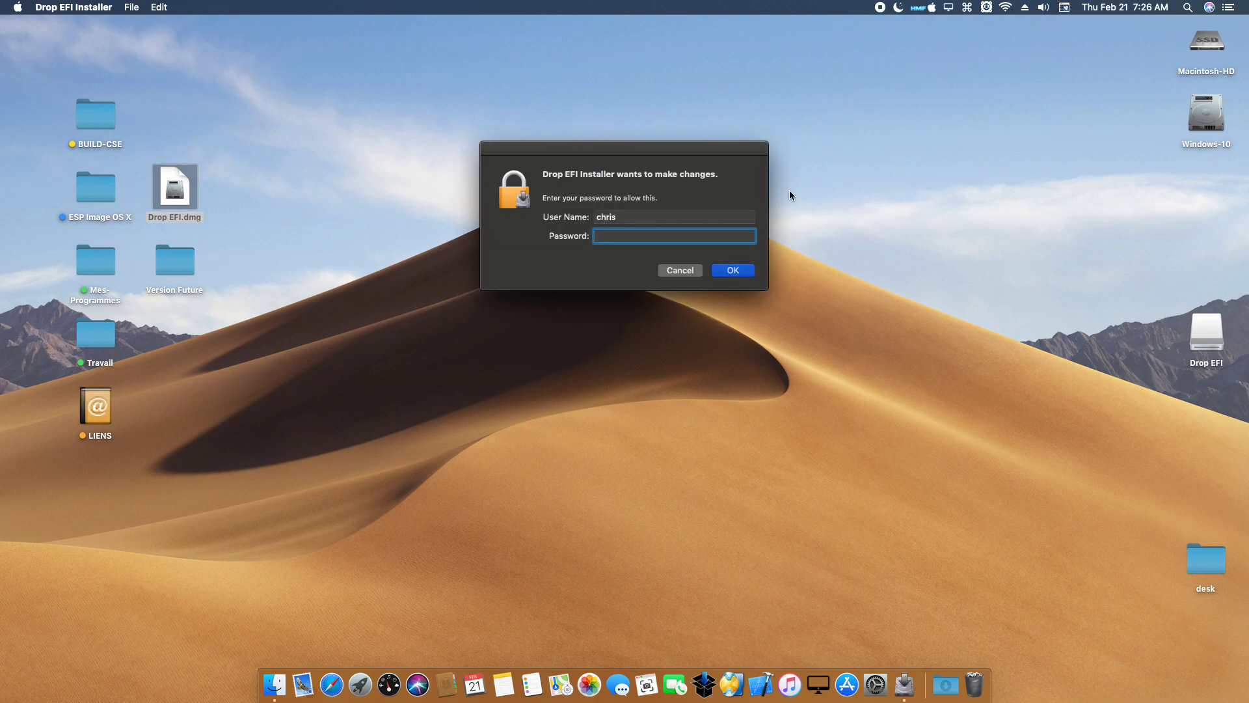
text(••)
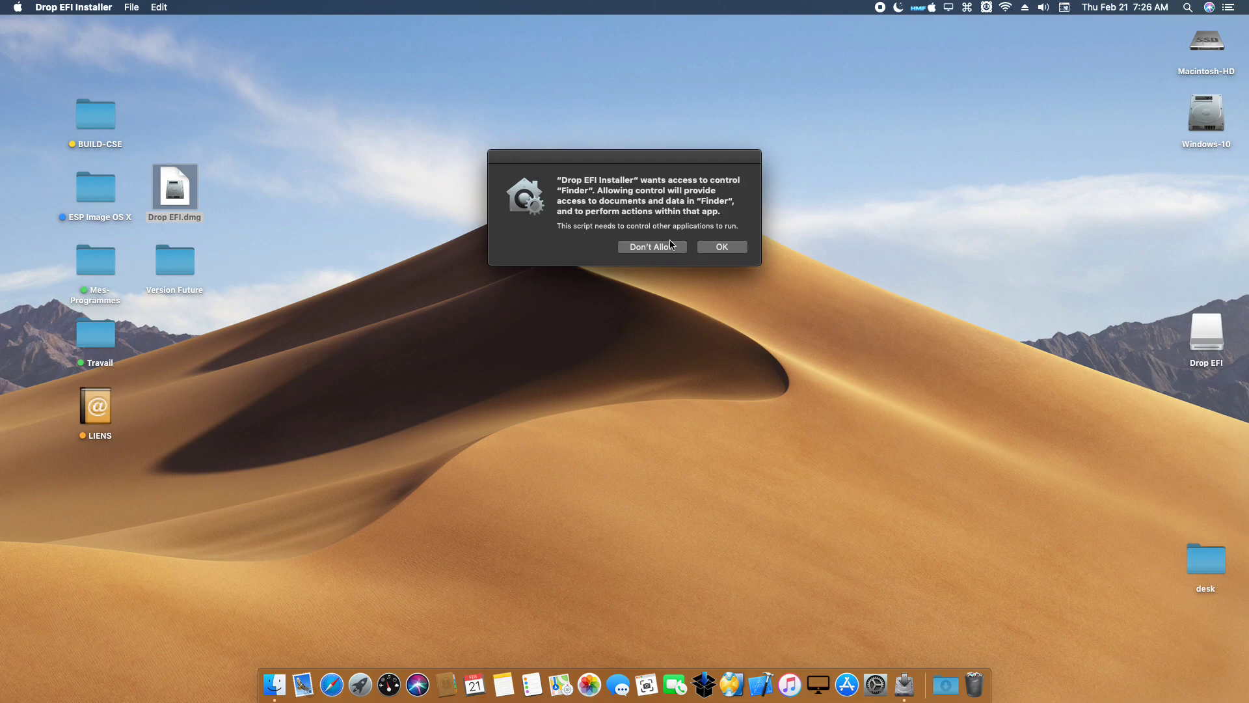
mouse_move(777, 293)
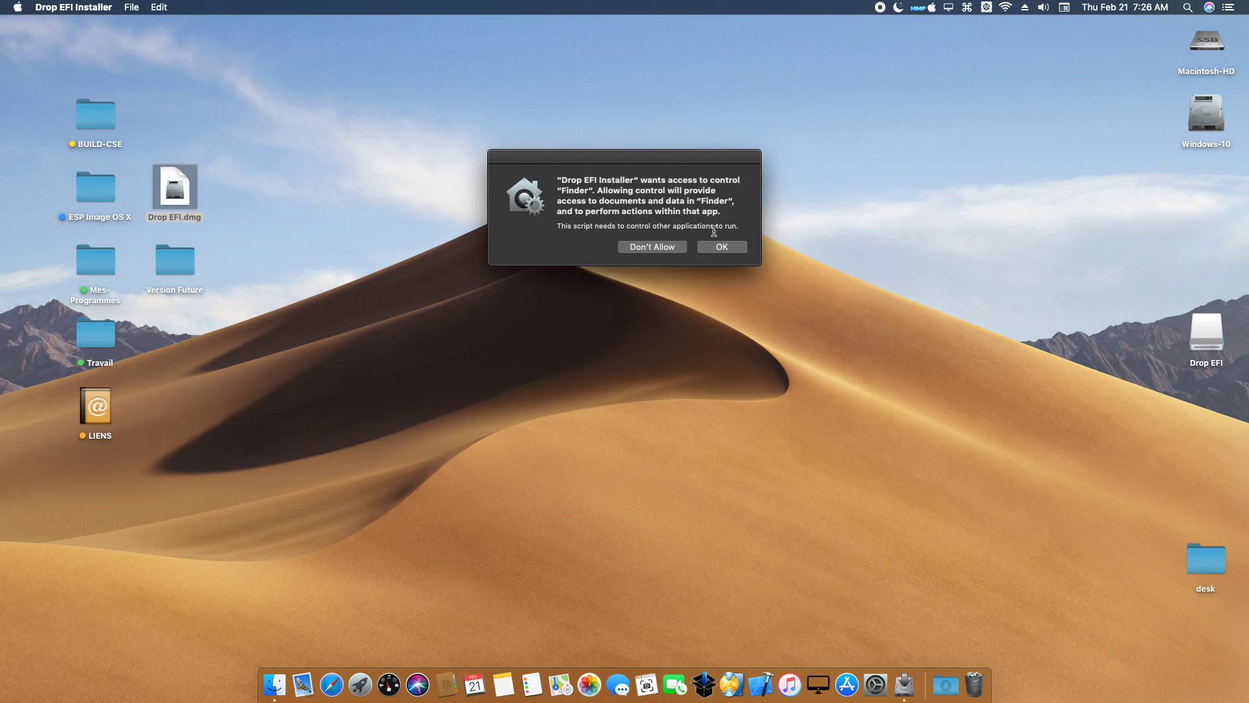
click(721, 246)
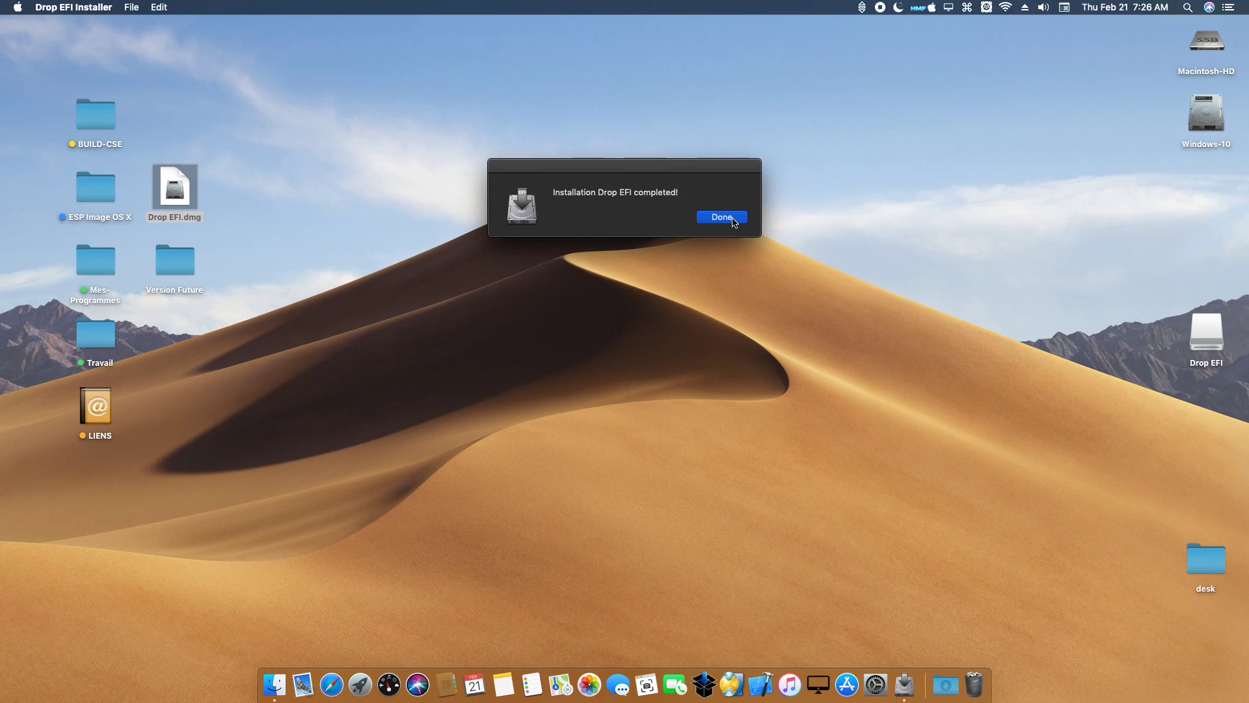
click(721, 217)
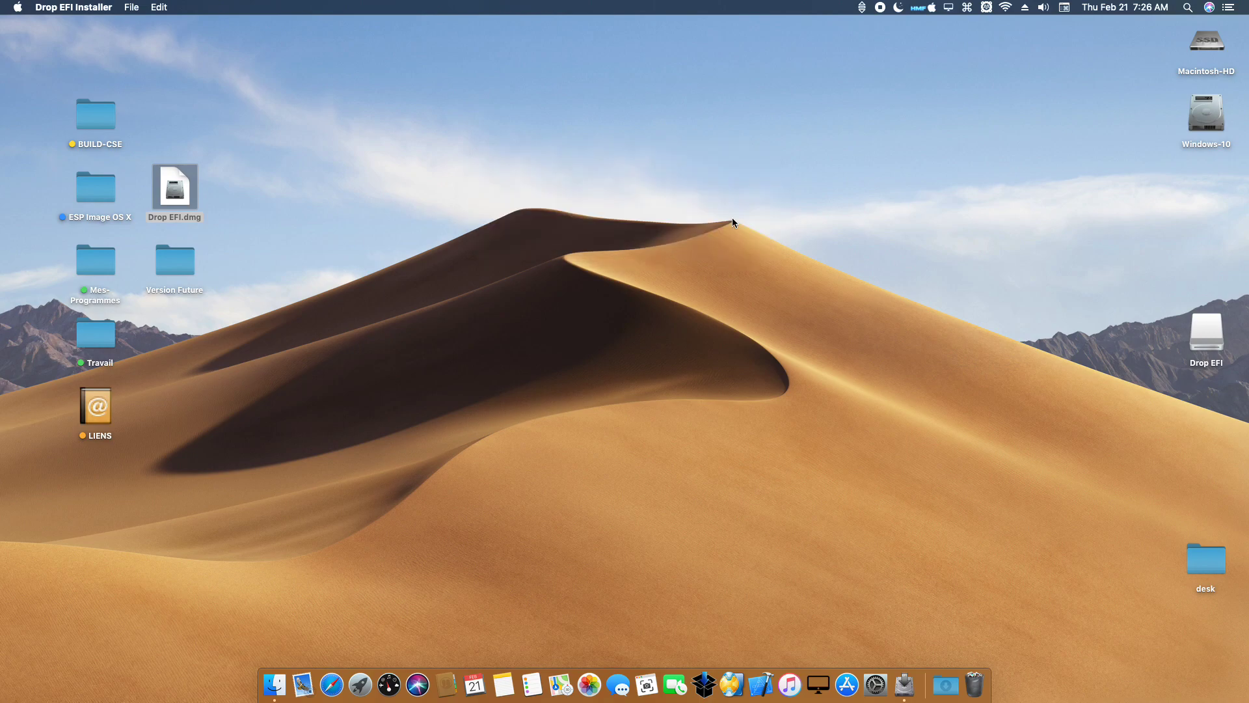
- Eject the mounted Drop EFI disk image from the desktop
click(173, 186)
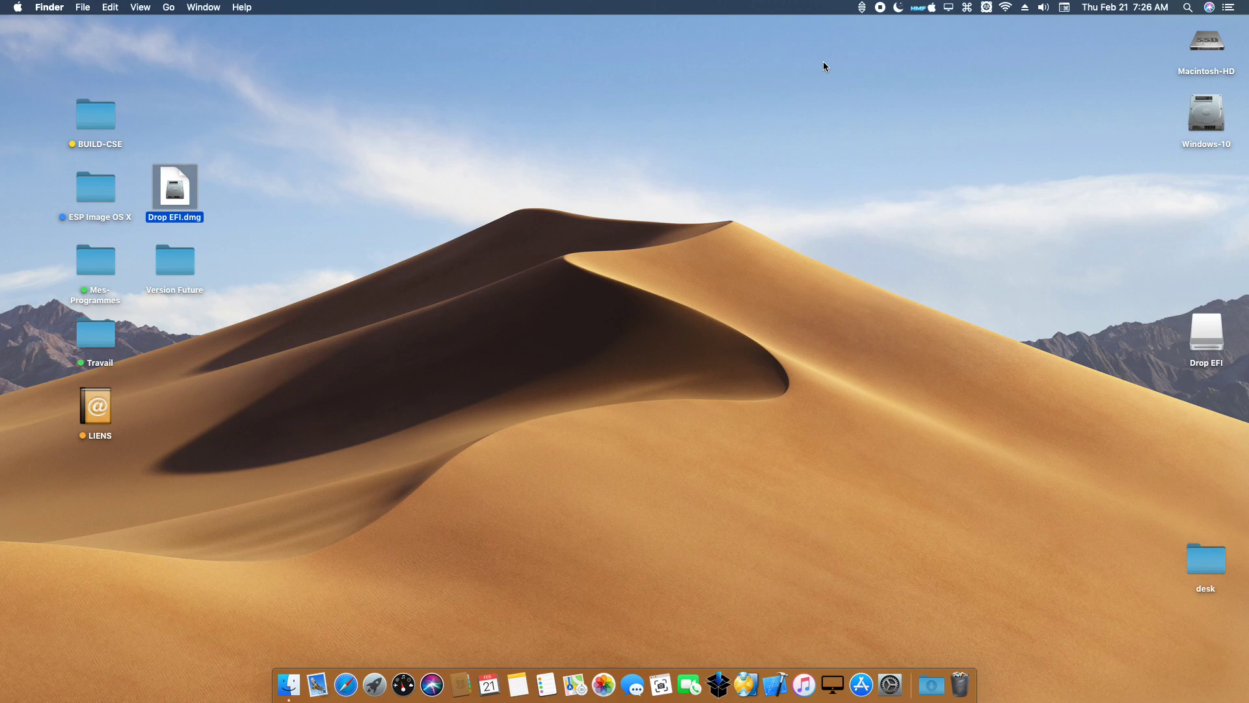
right_click(1205, 327)
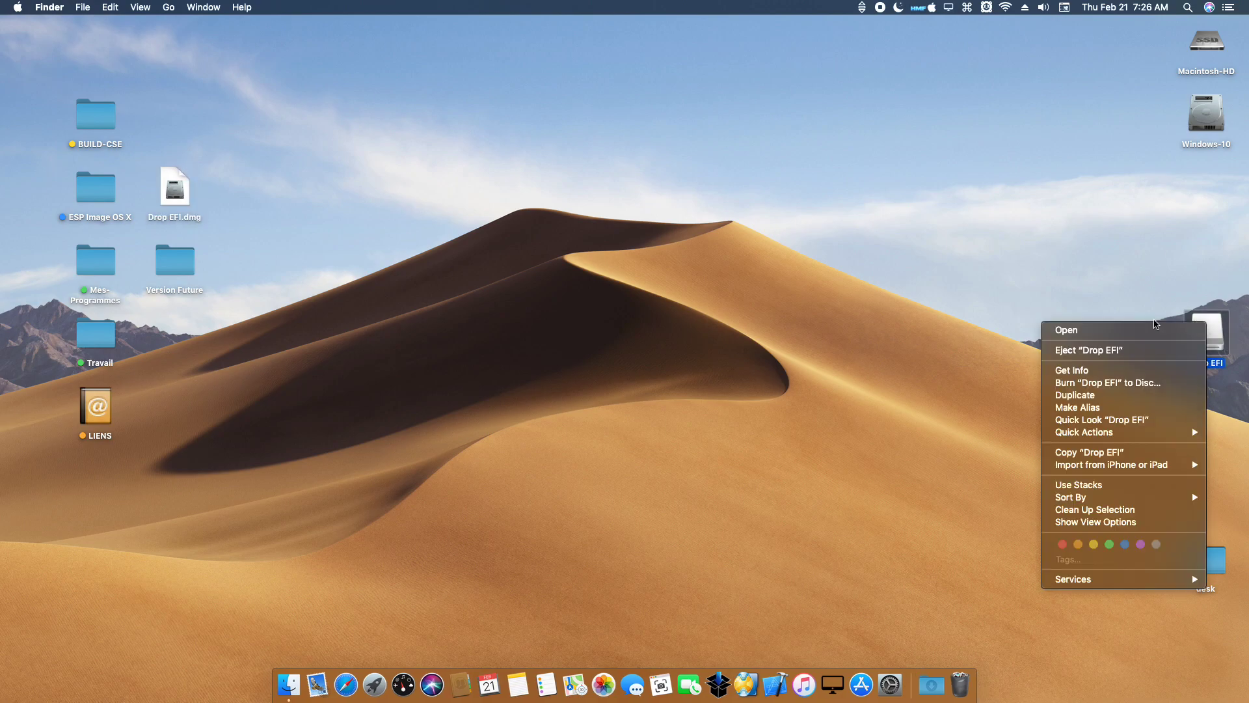
click(1027, 234)
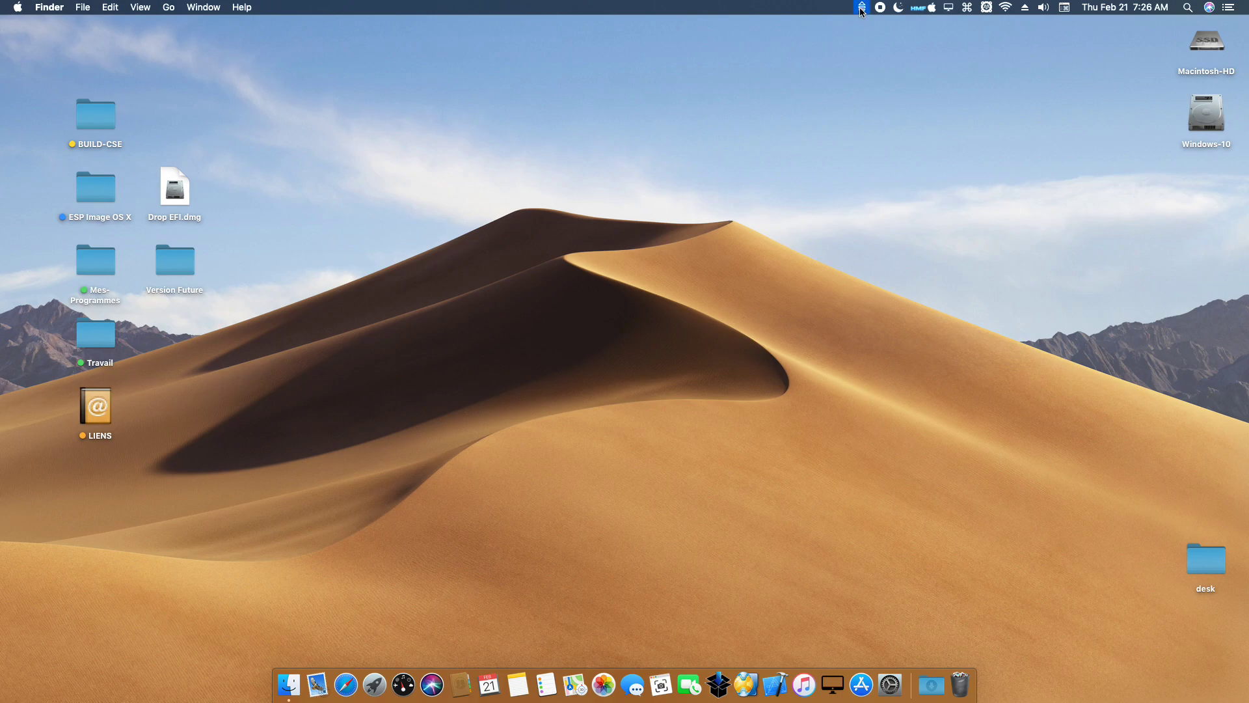
- Bring up the Drop EFI disk-drop window and move it to the right of the desktop
double_click(173, 189)
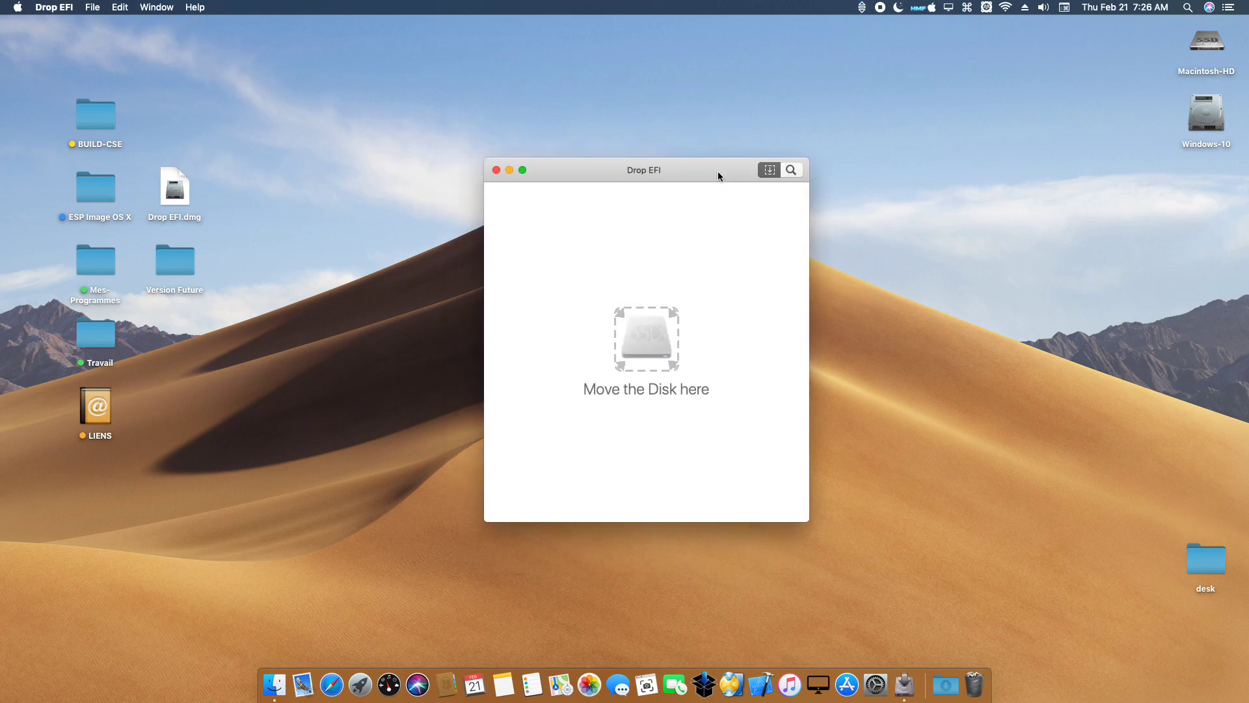
drag(642, 169, 877, 108)
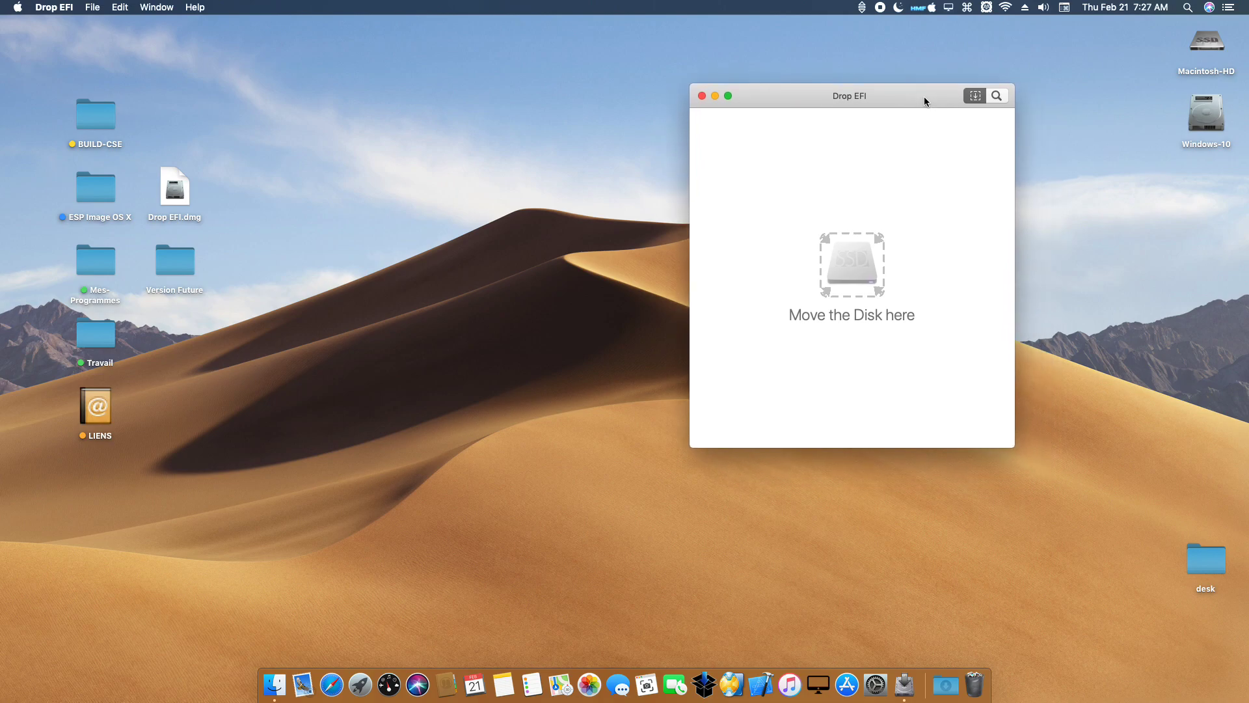
mouse_move(1181, 68)
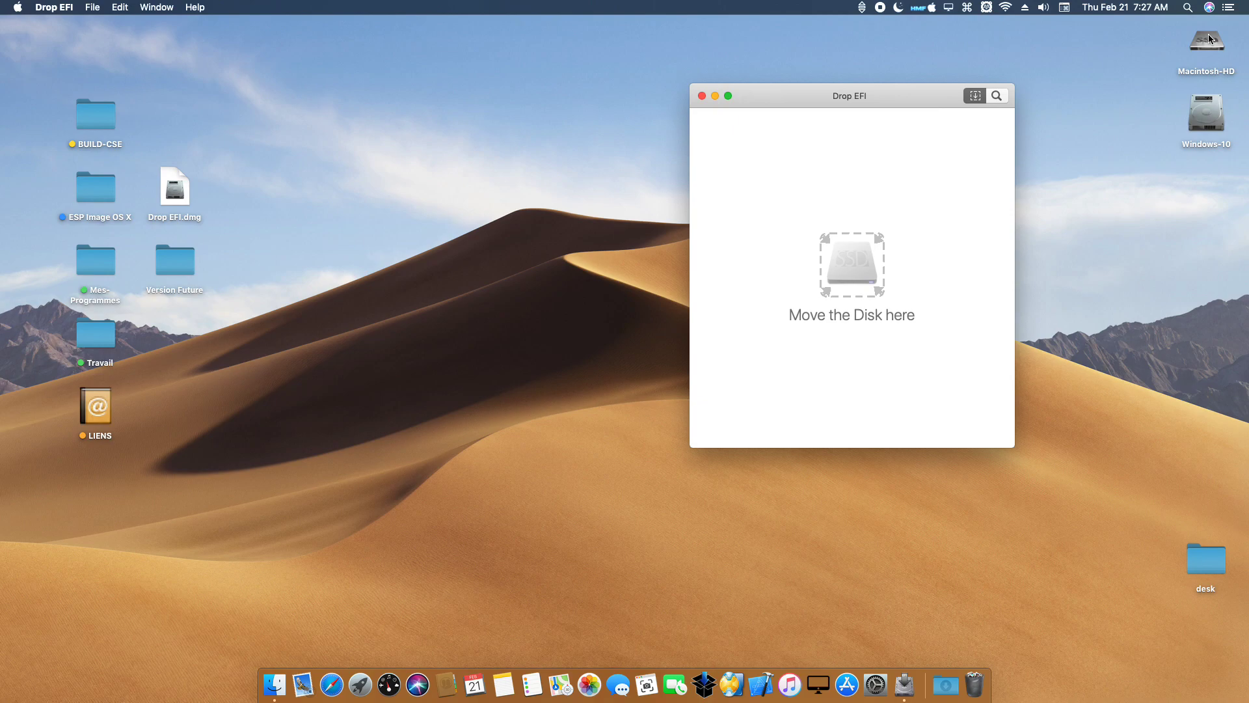
mouse_move(1183, 114)
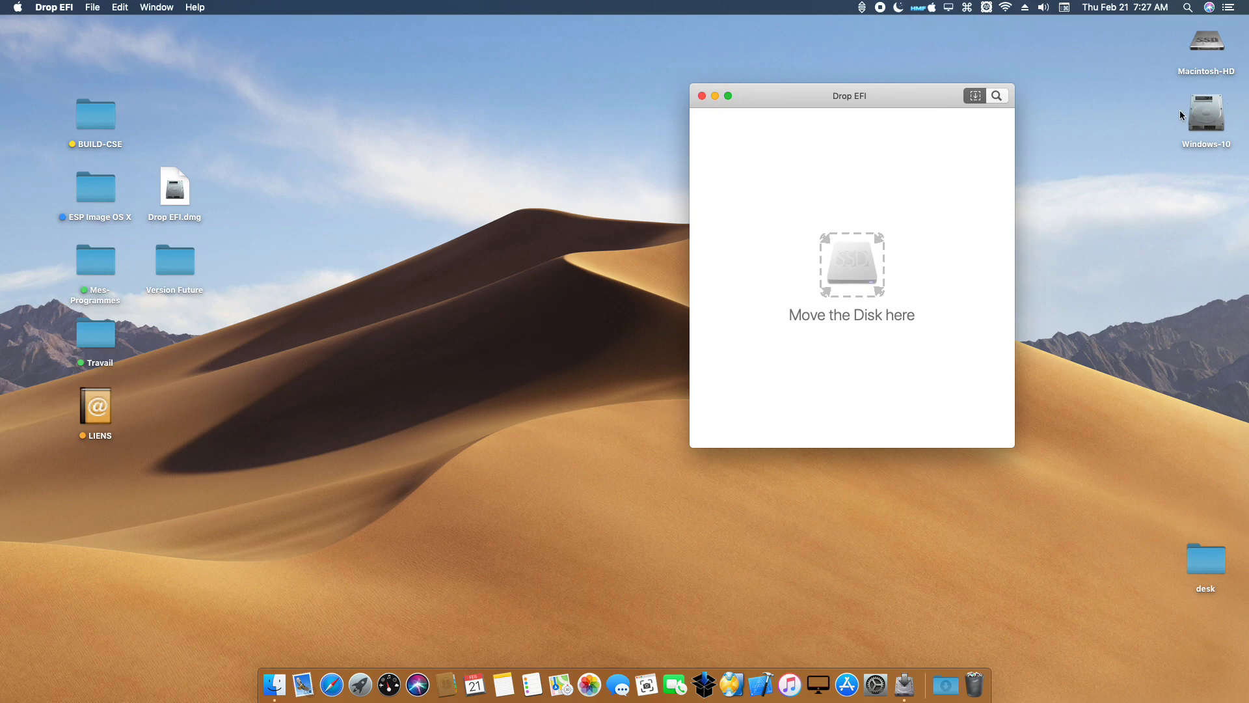
mouse_move(1127, 179)
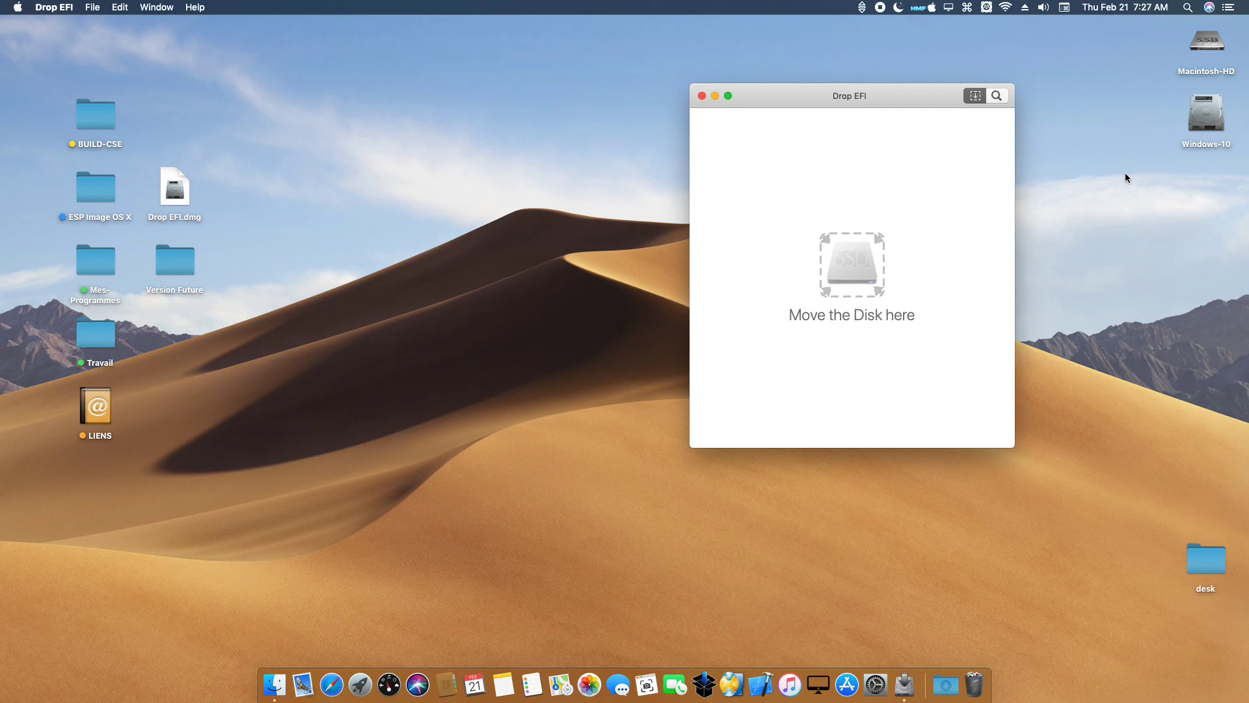
- Drop Macintosh-HD onto Drop EFI, authorise with the admin password, and dismiss the mounting notice
drag(1205, 45, 851, 264)
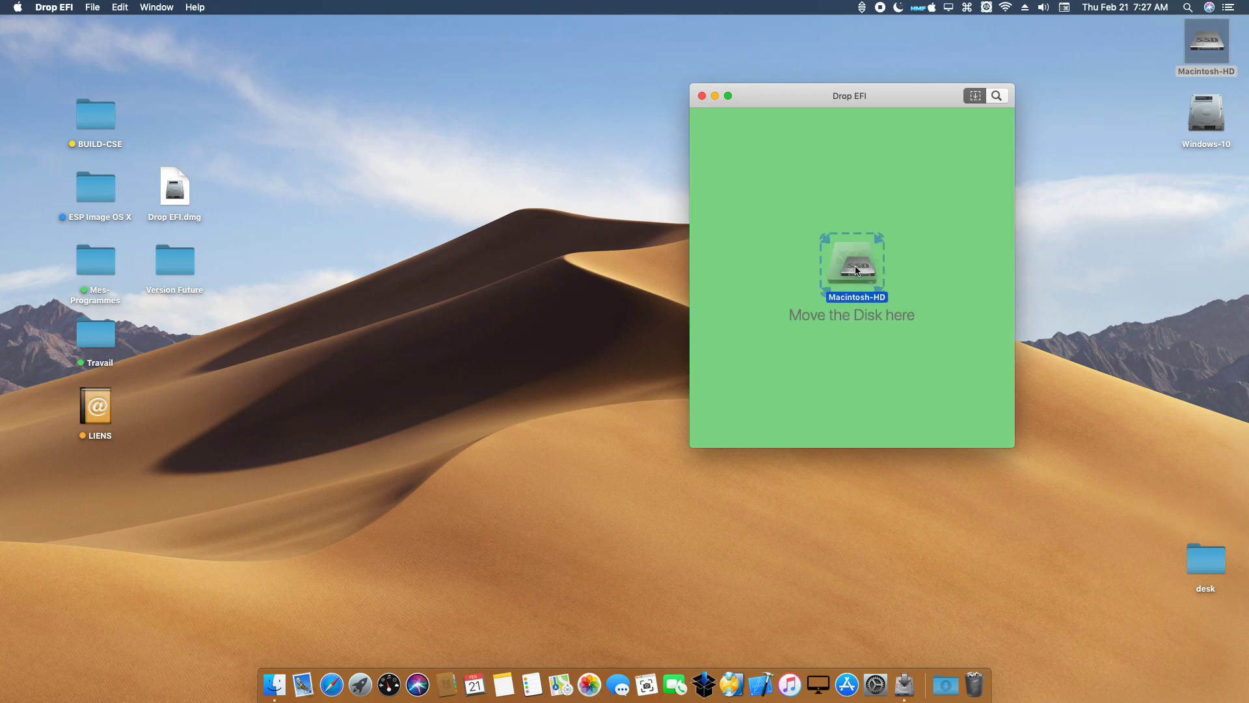
drag(856, 267, 851, 267)
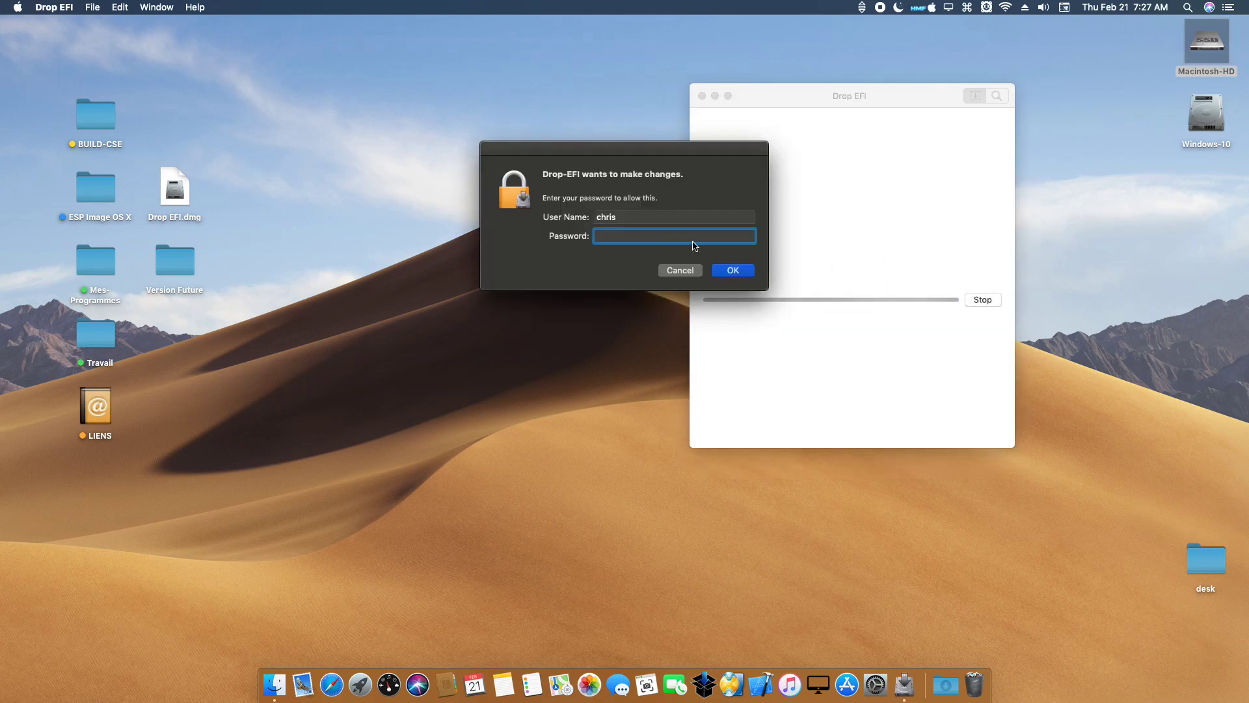
text(password)
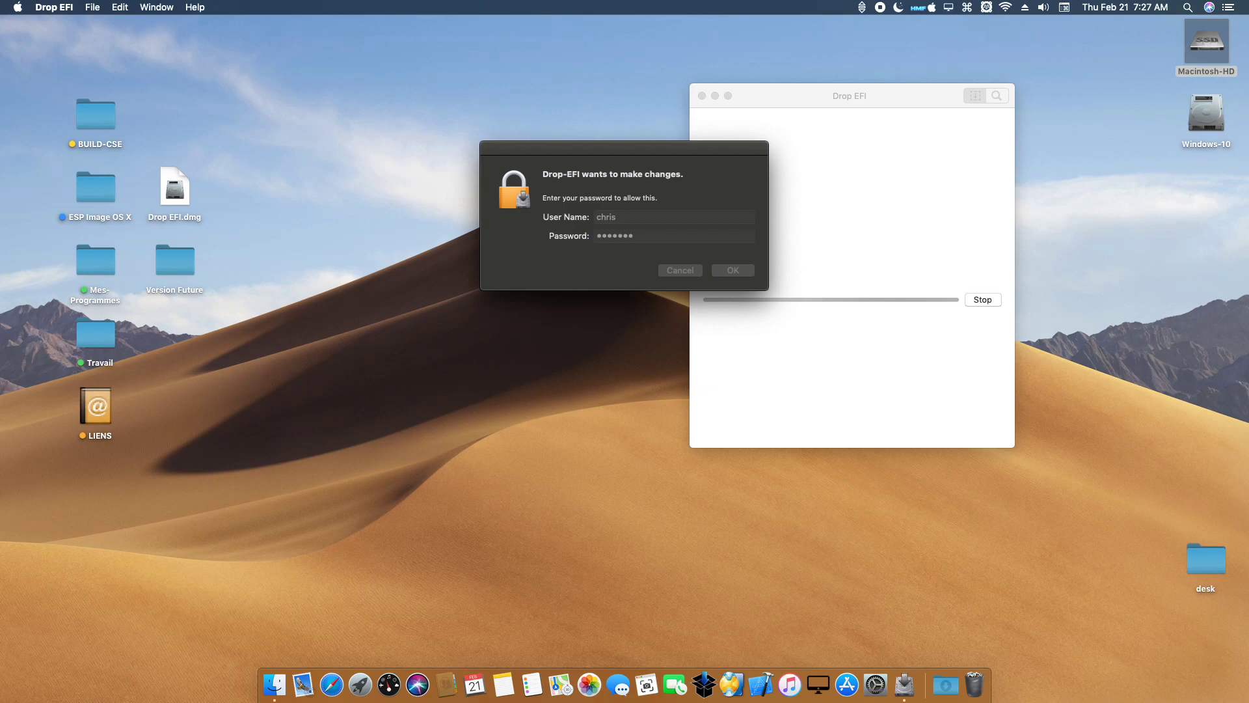
click(731, 271)
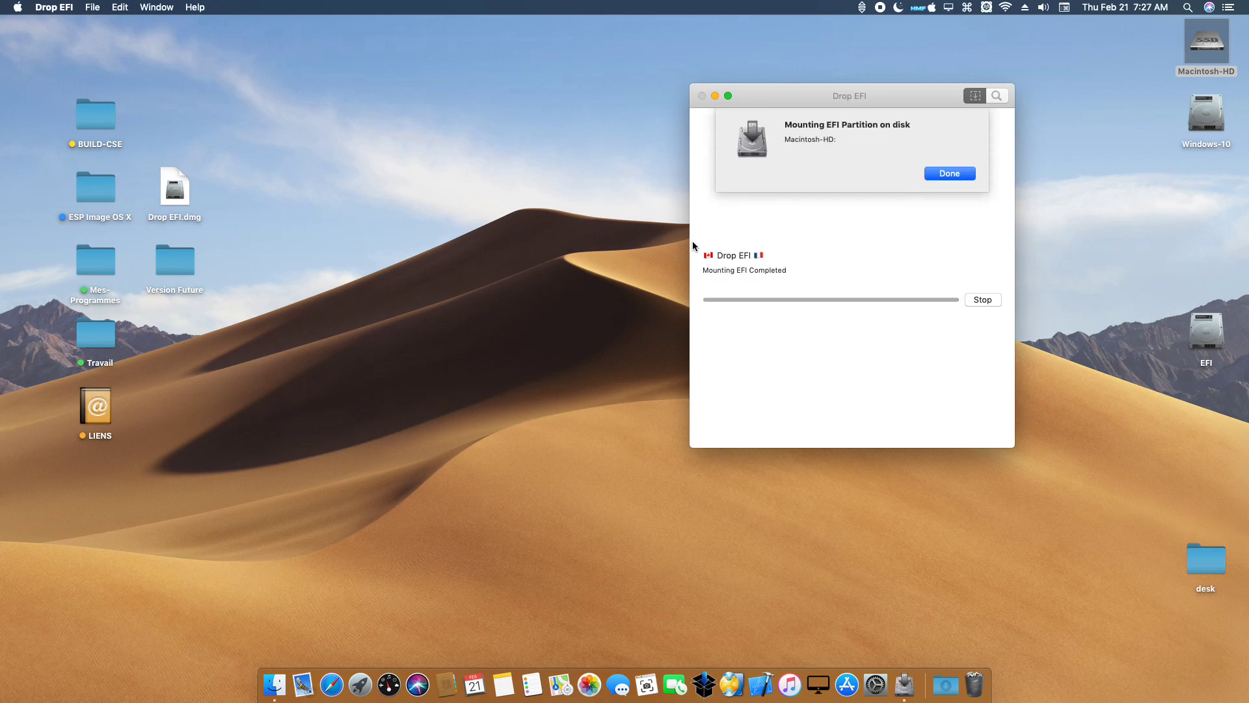
mouse_move(835, 139)
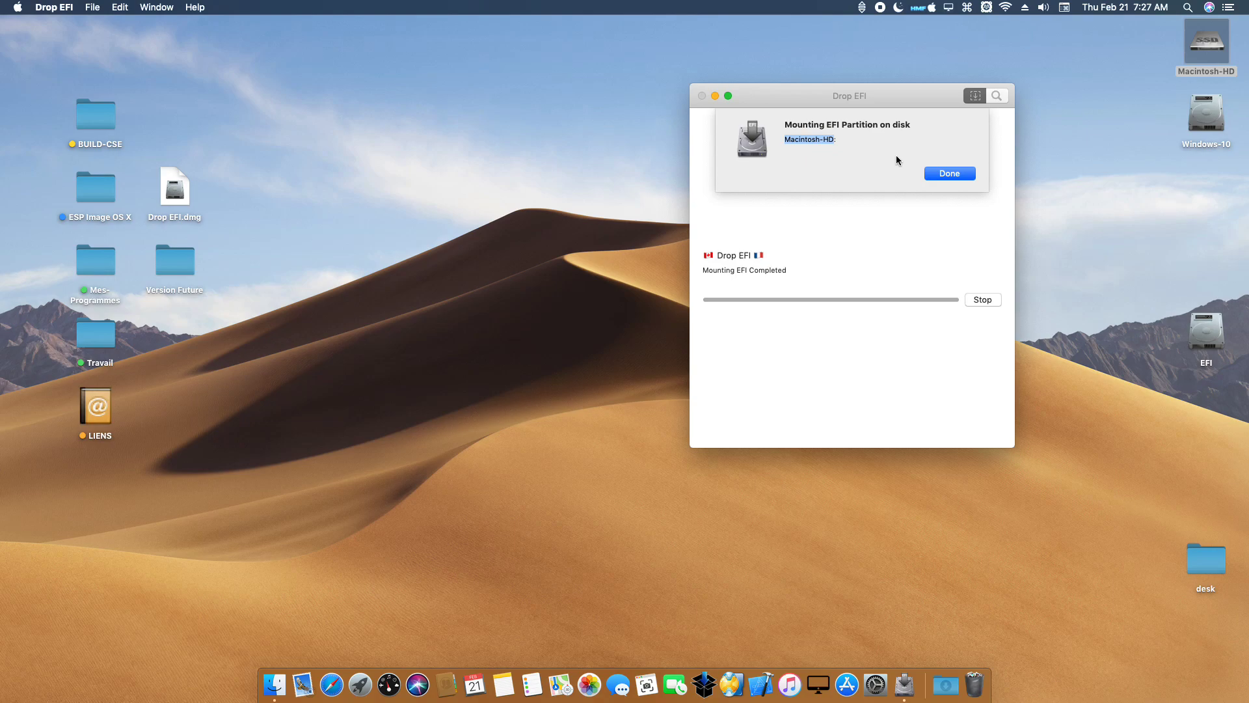
click(949, 173)
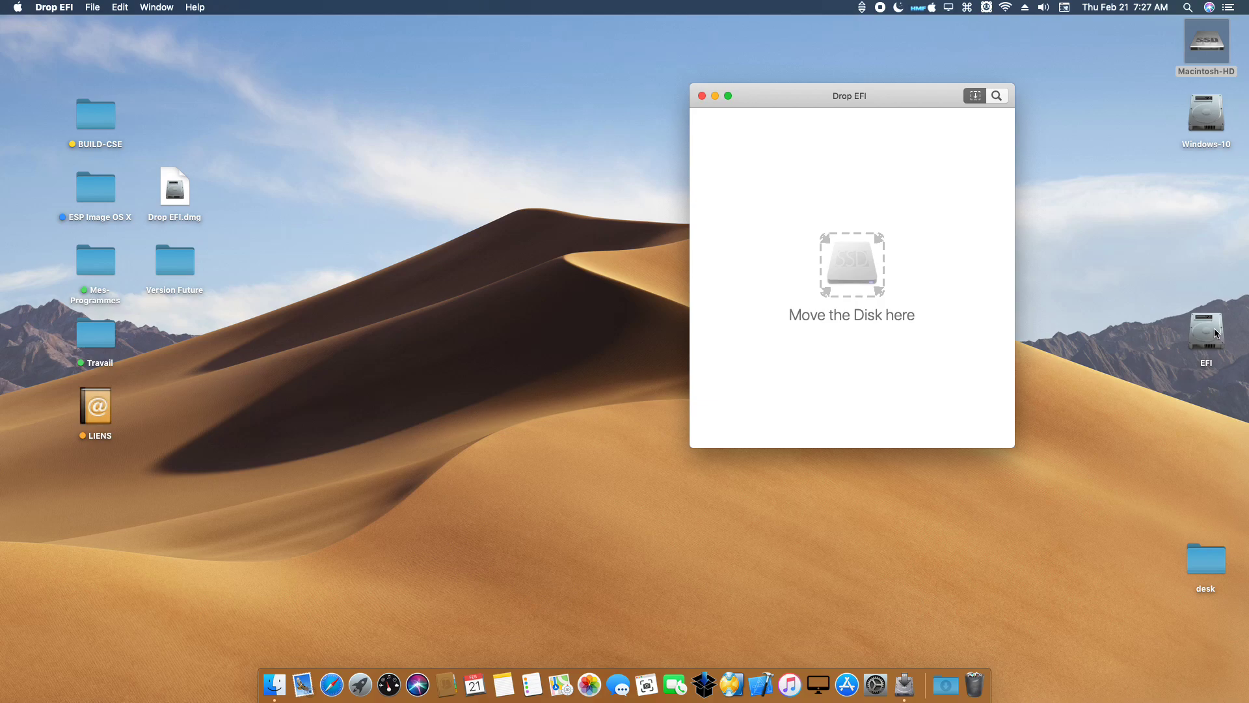
- Eject the mounted EFI volume and select the Windows-10 disk on the desktop
right_click(1205, 331)
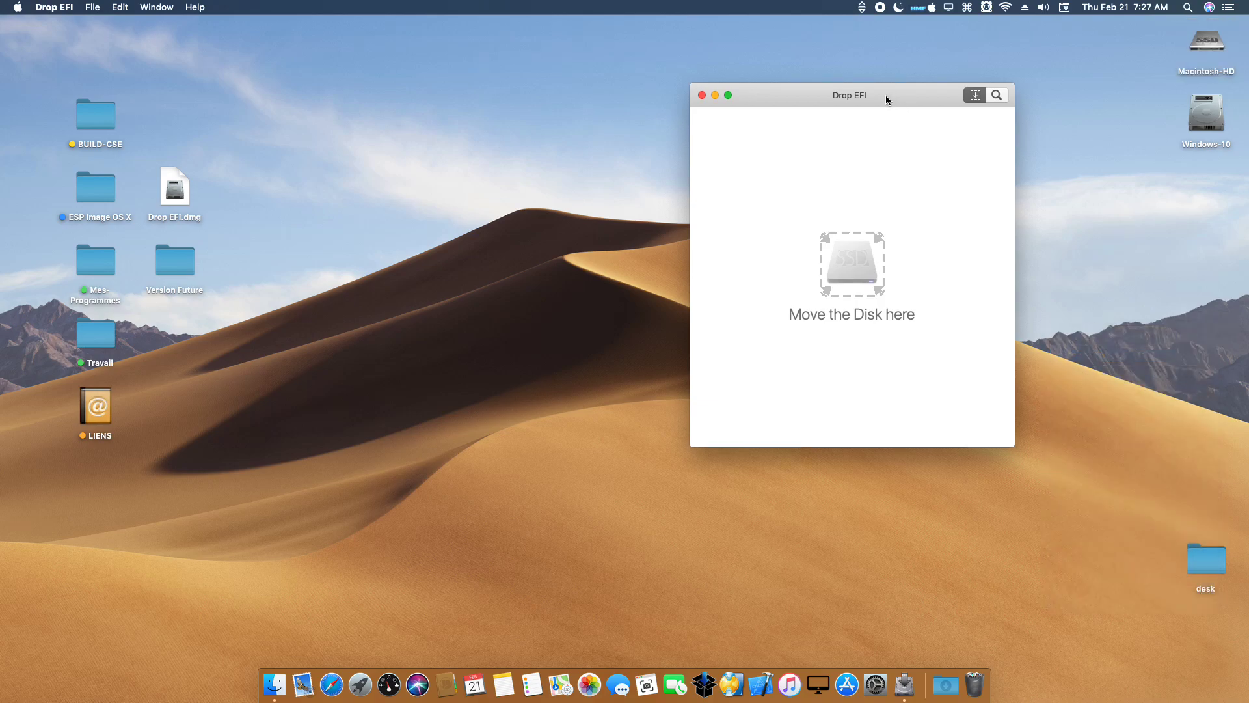
click(1205, 112)
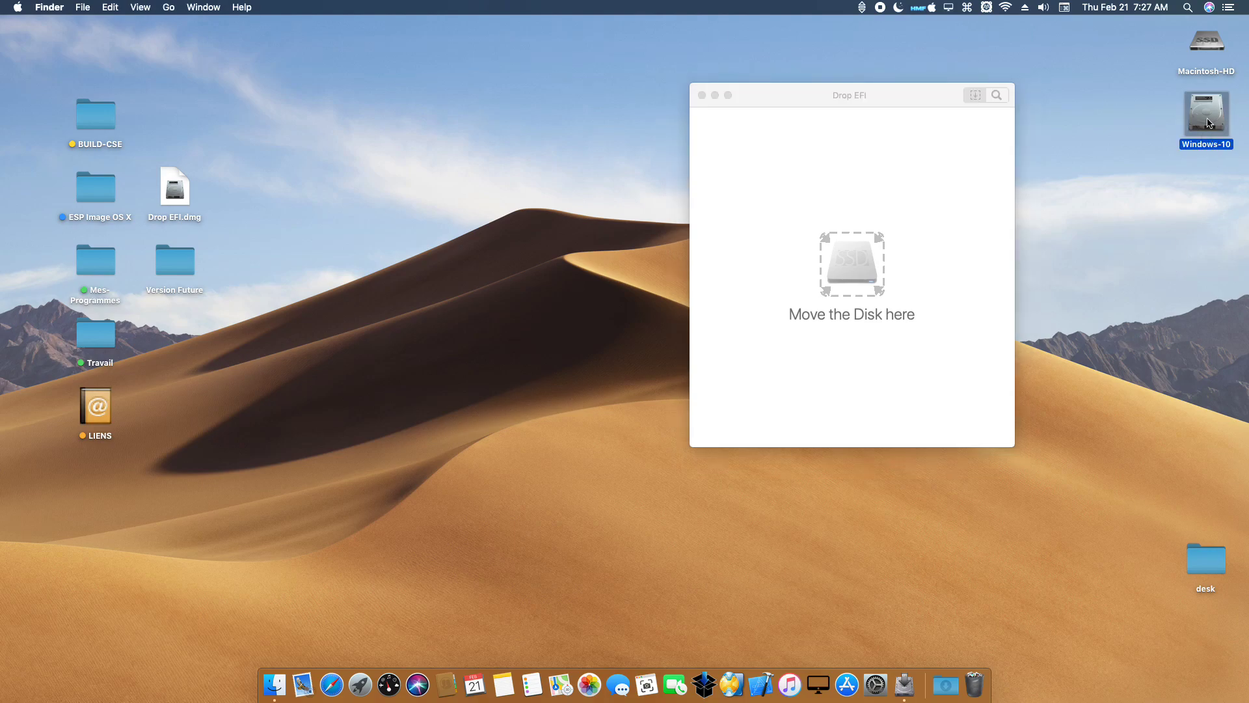
- Drop Windows-10 onto Drop EFI to mount its EFI partition, dismiss the notices, and eject the EFI volume
drag(1207, 115, 851, 263)
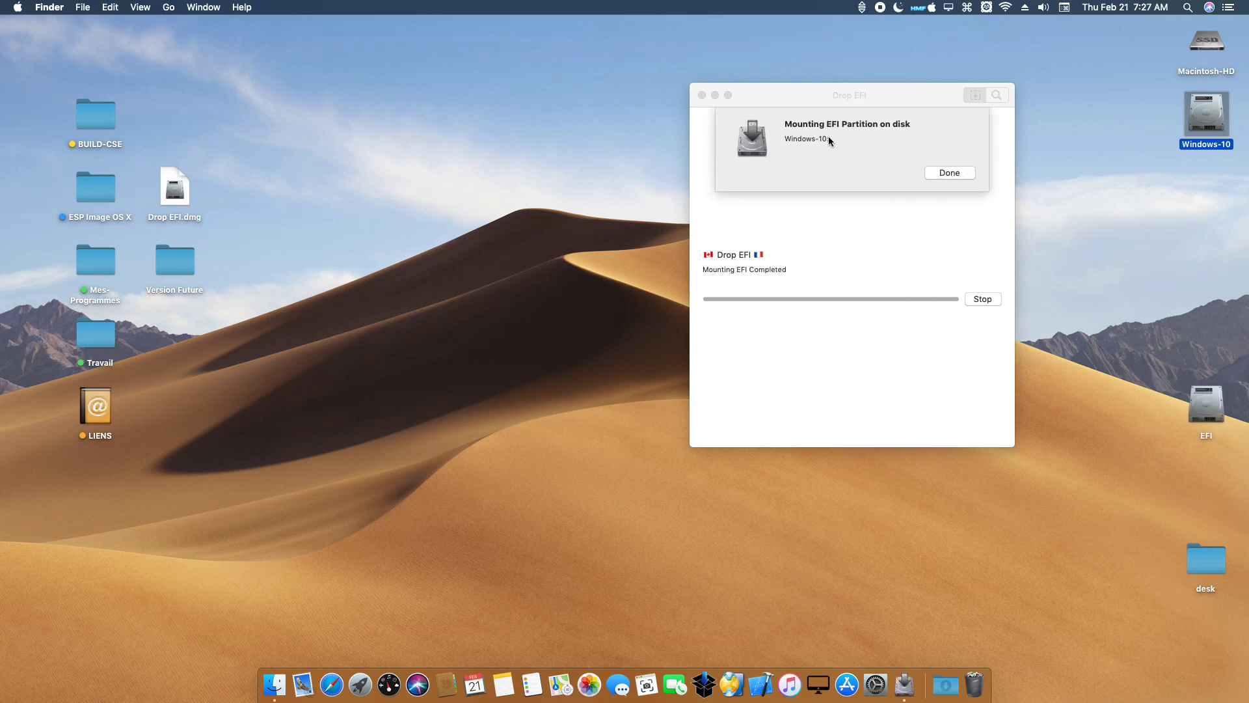
click(948, 173)
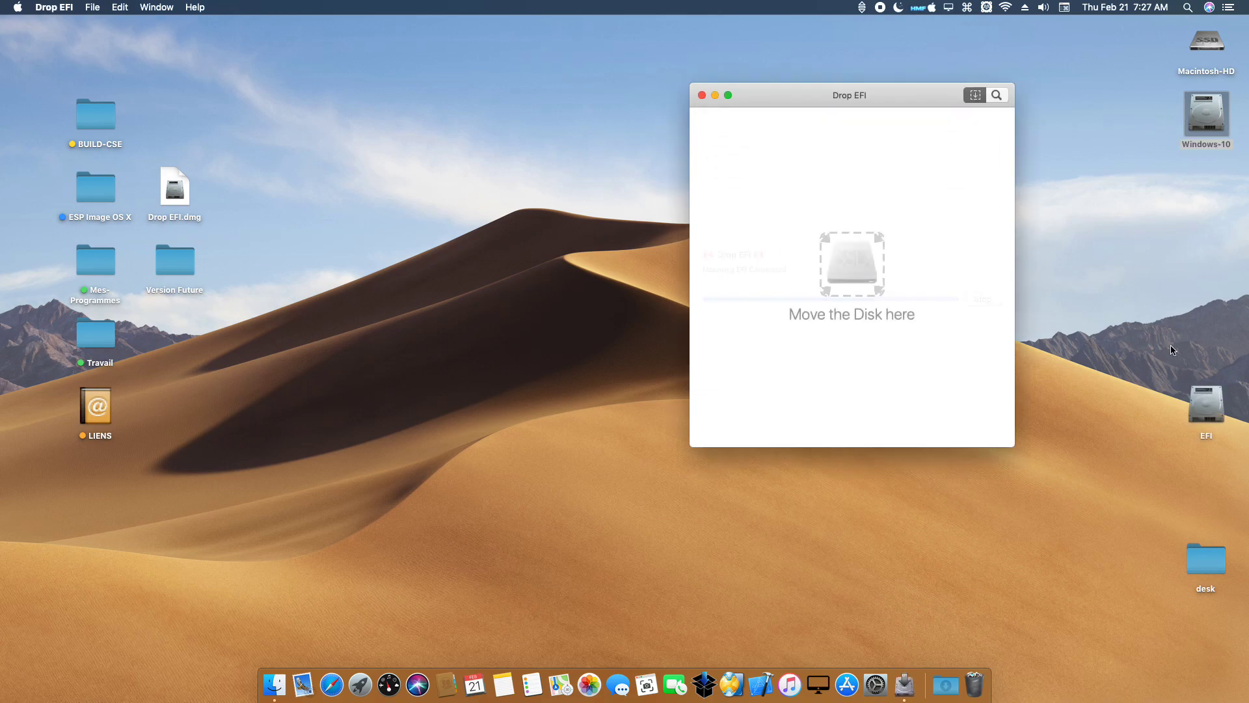
drag(850, 95, 955, 63)
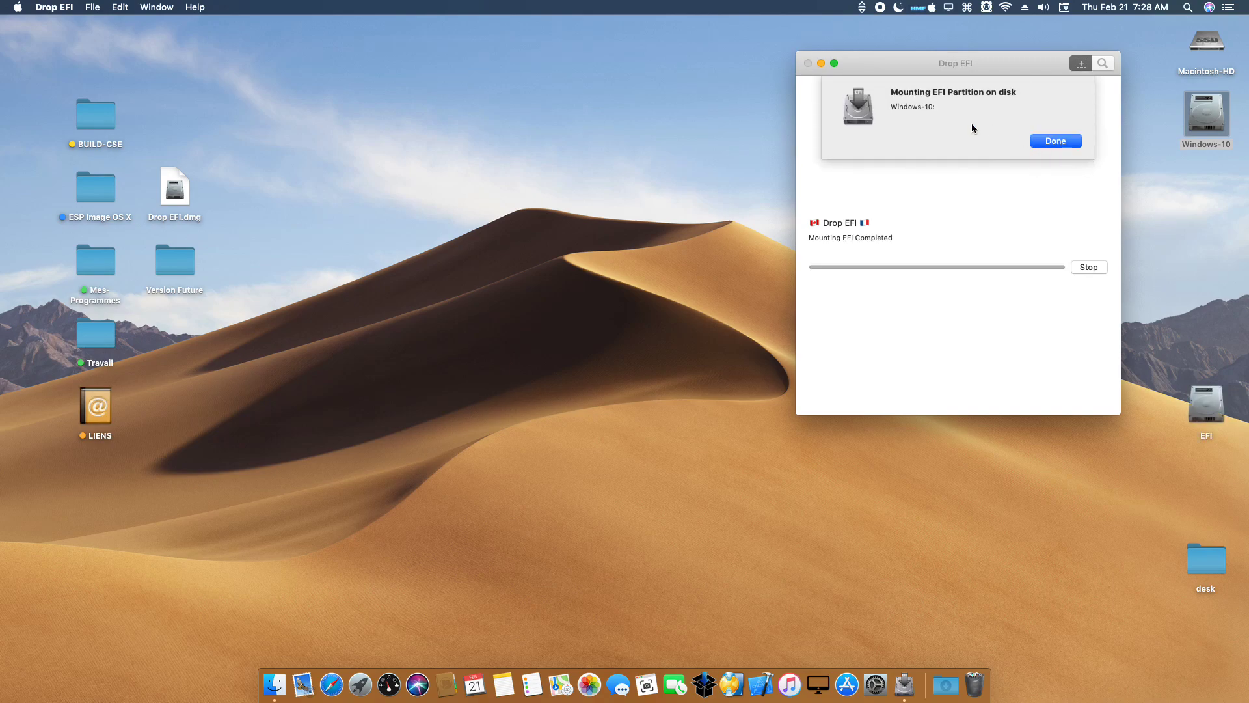
click(1055, 140)
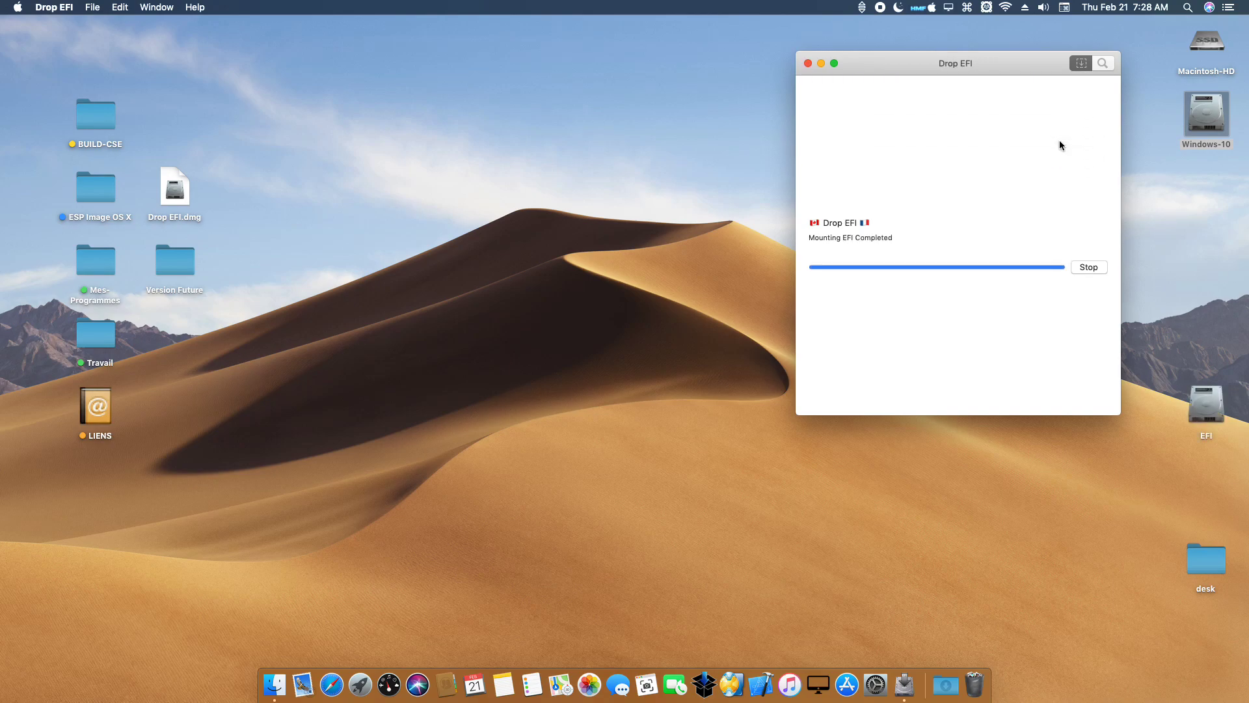
right_click(1205, 410)
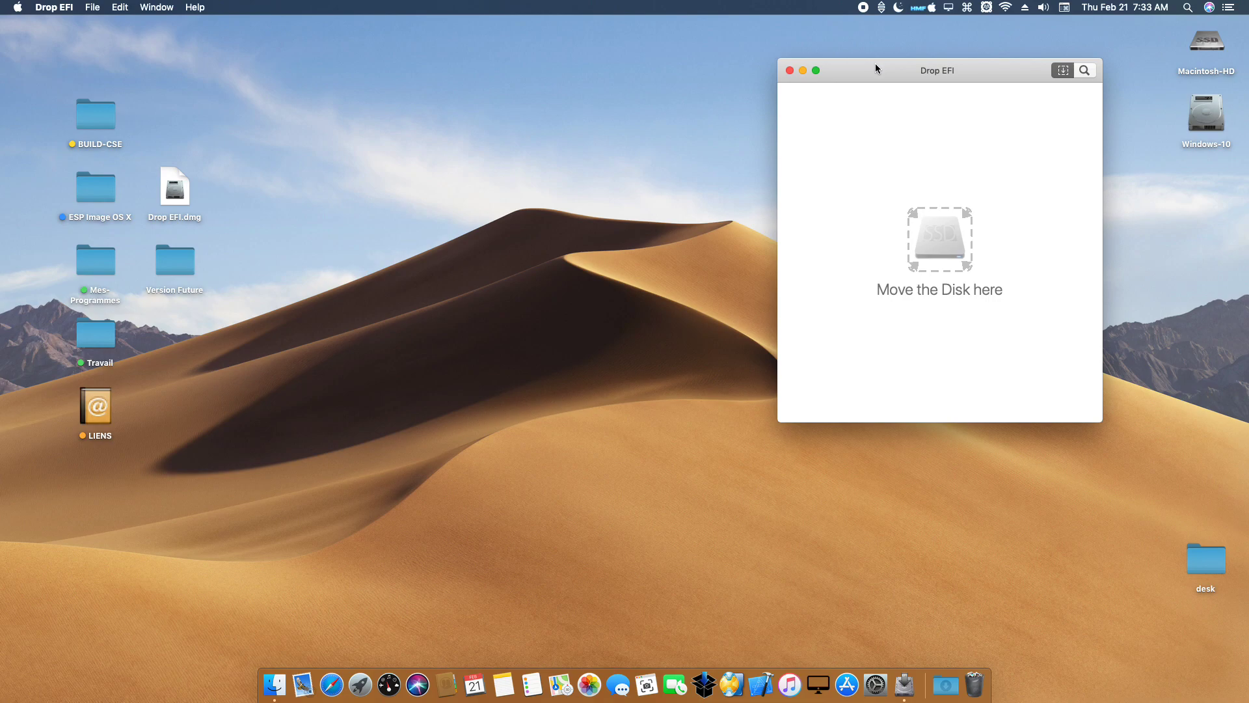
mouse_move(896, 80)
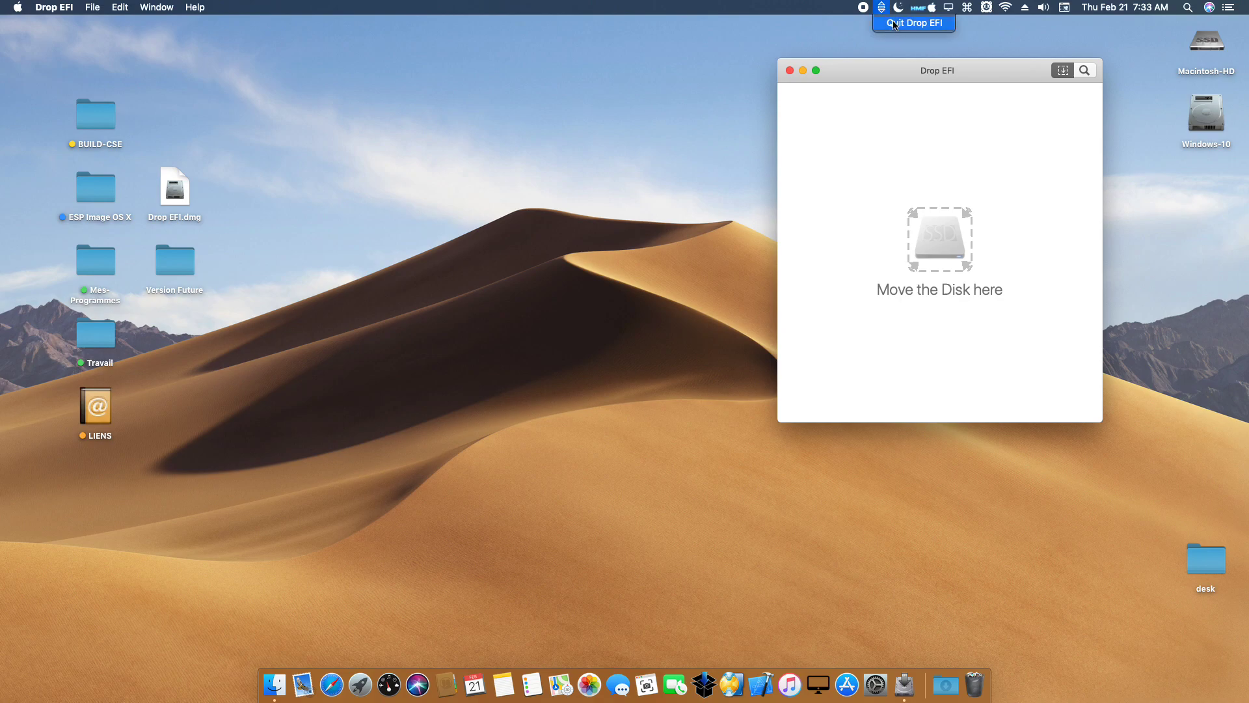
mouse_move(891, 38)
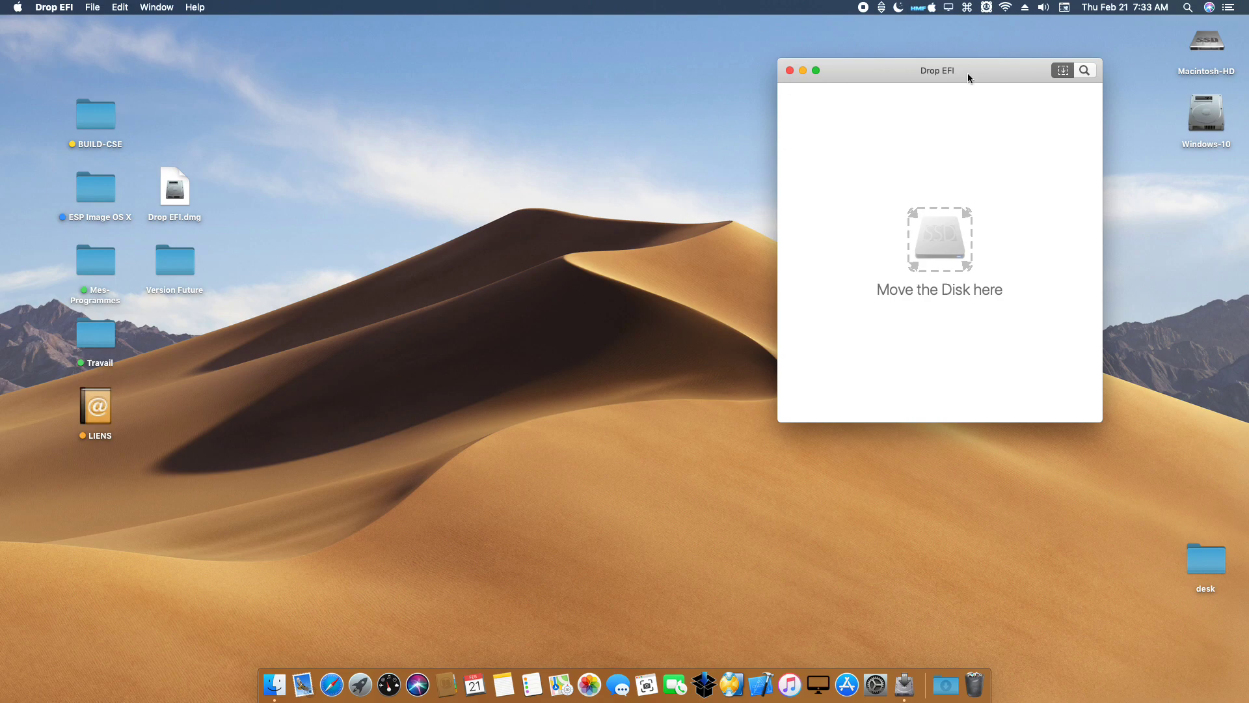
mouse_move(643, 216)
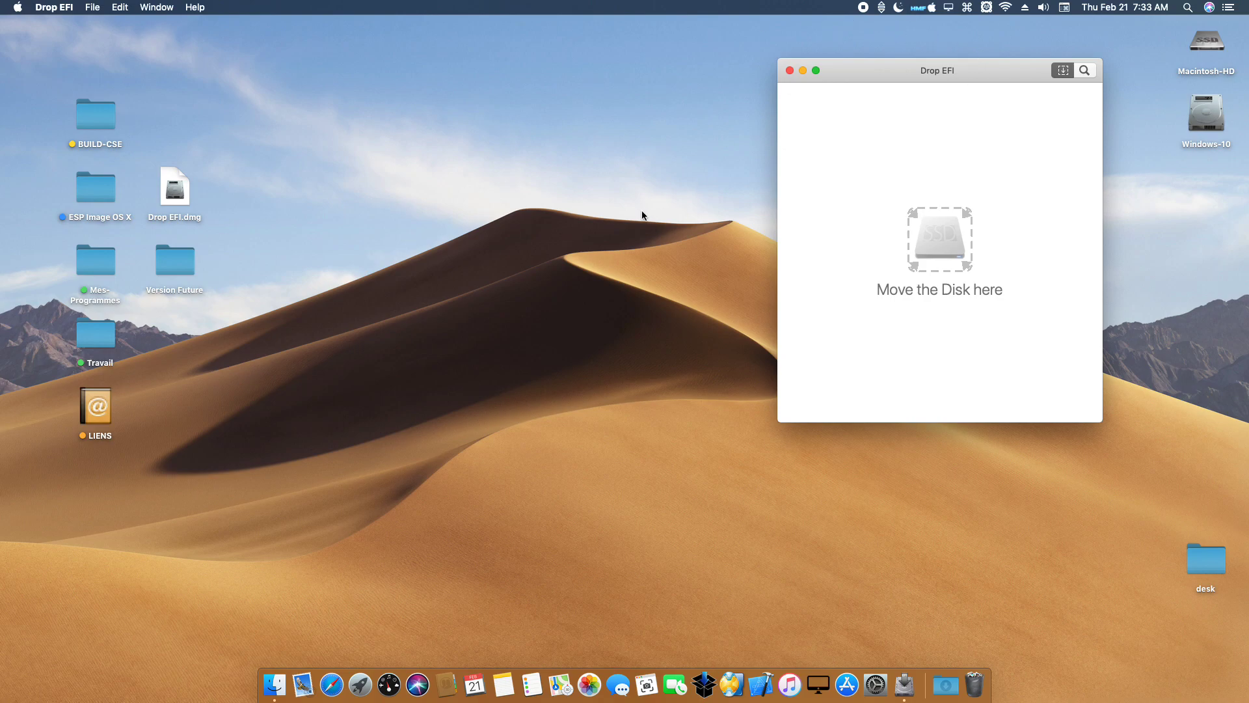
mouse_move(837, 669)
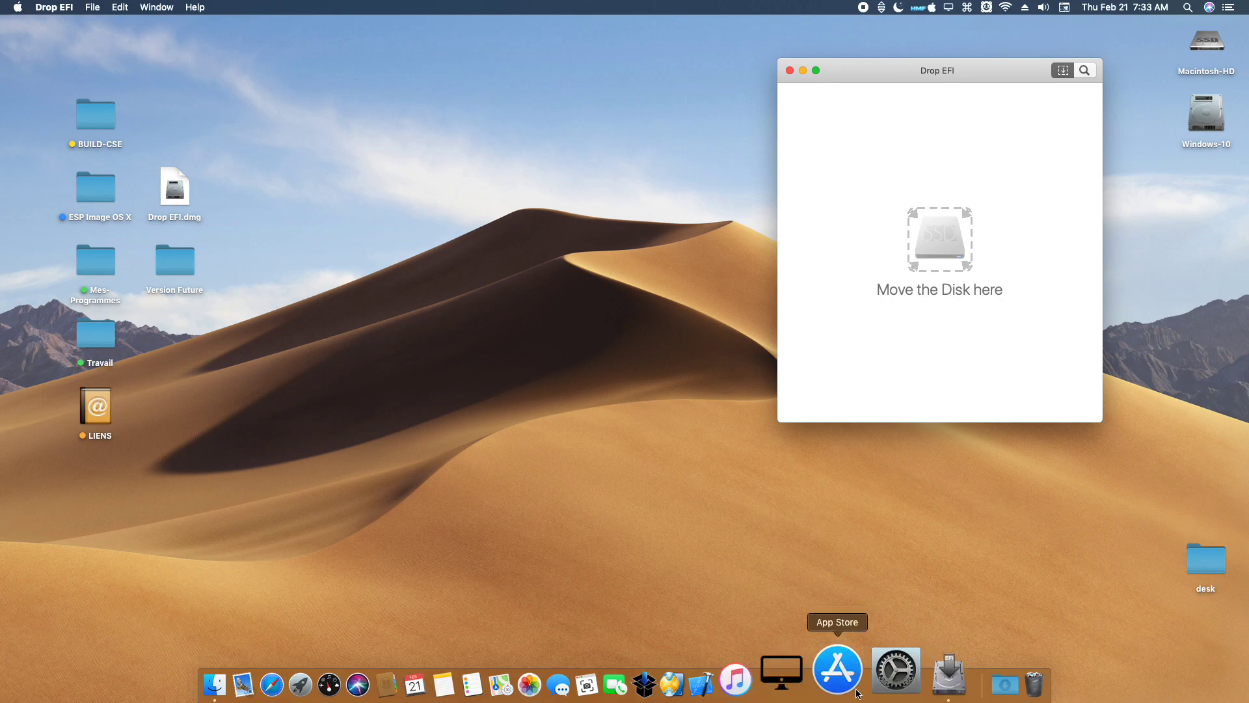
- Check Users & Groups > Login Items lists Drop EFI, then quit Drop EFI from its menu bar icon
click(895, 683)
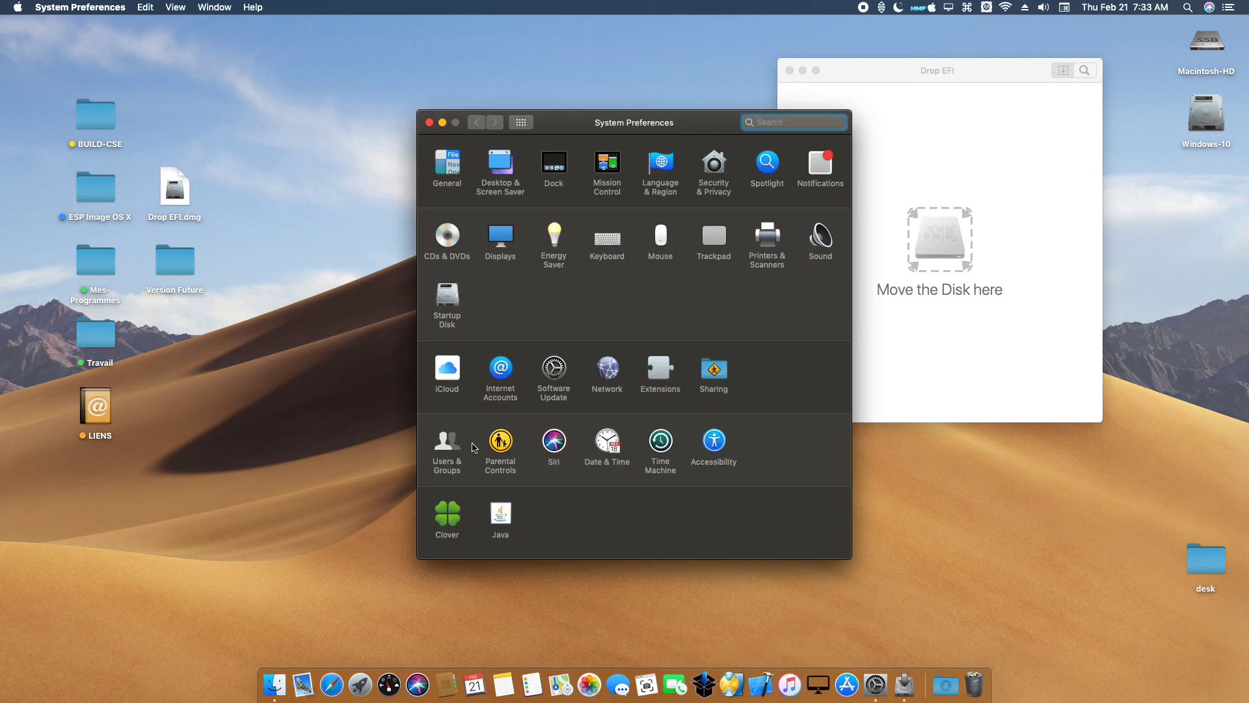
click(446, 441)
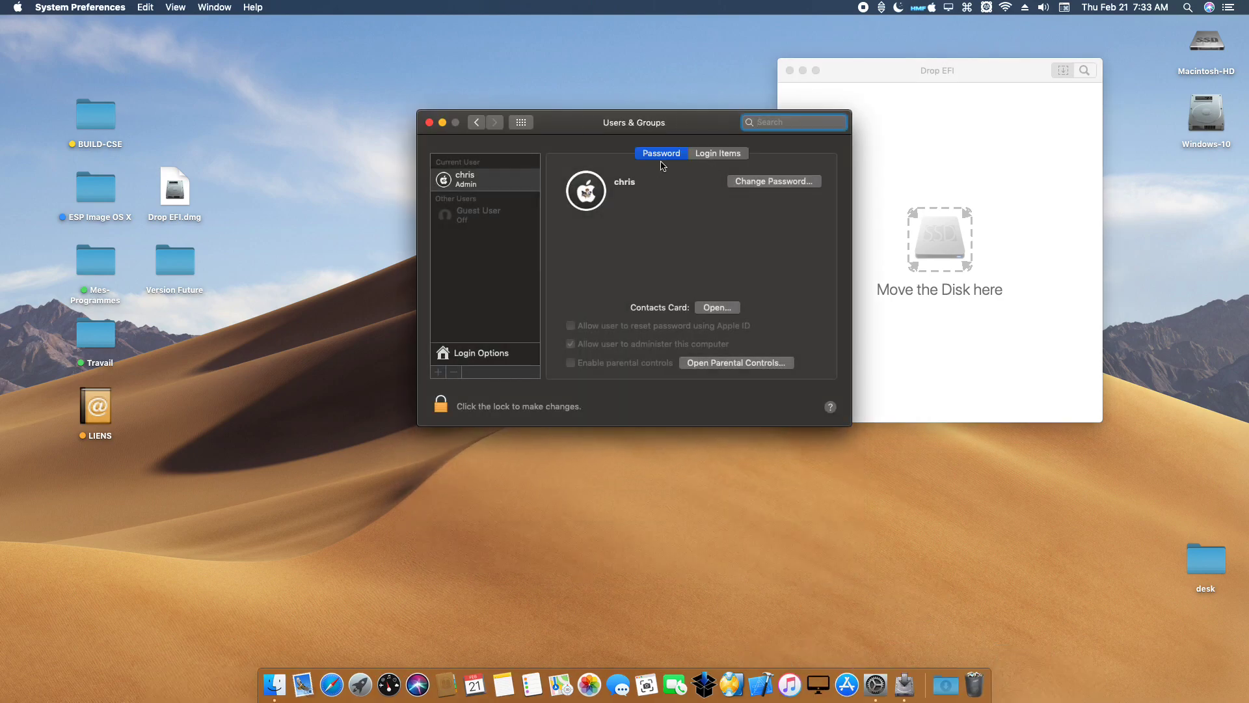
click(717, 153)
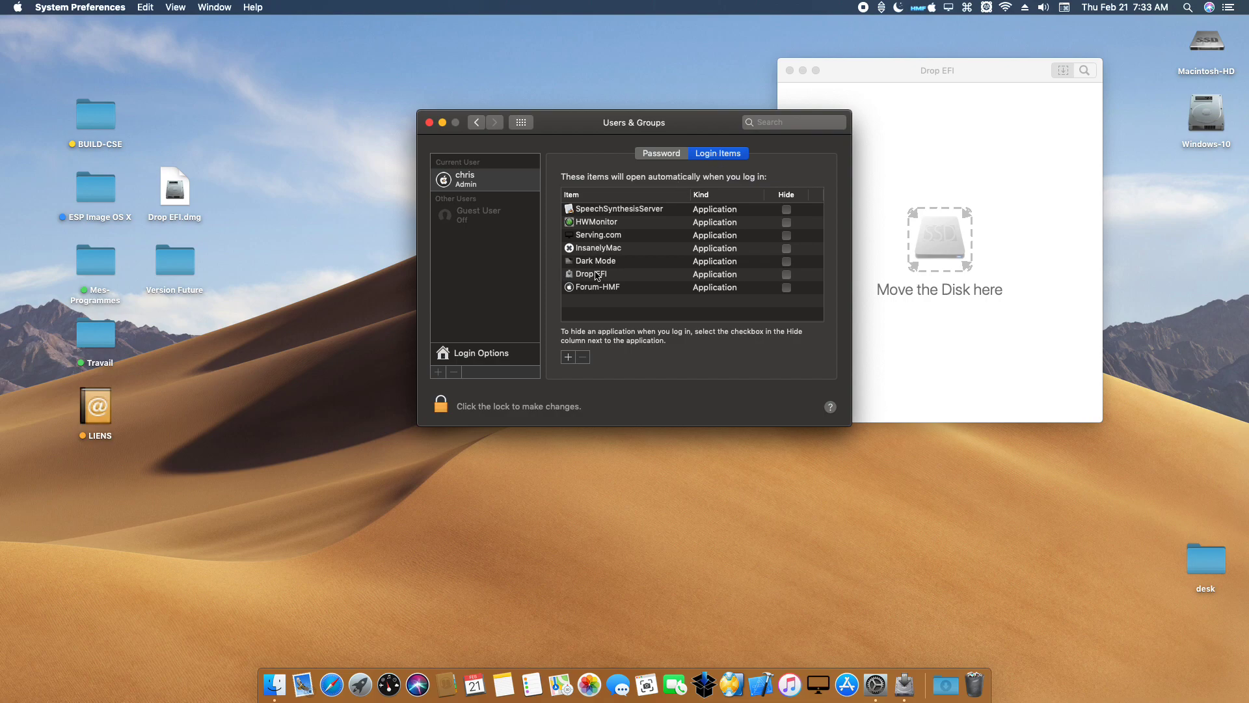
mouse_move(630, 277)
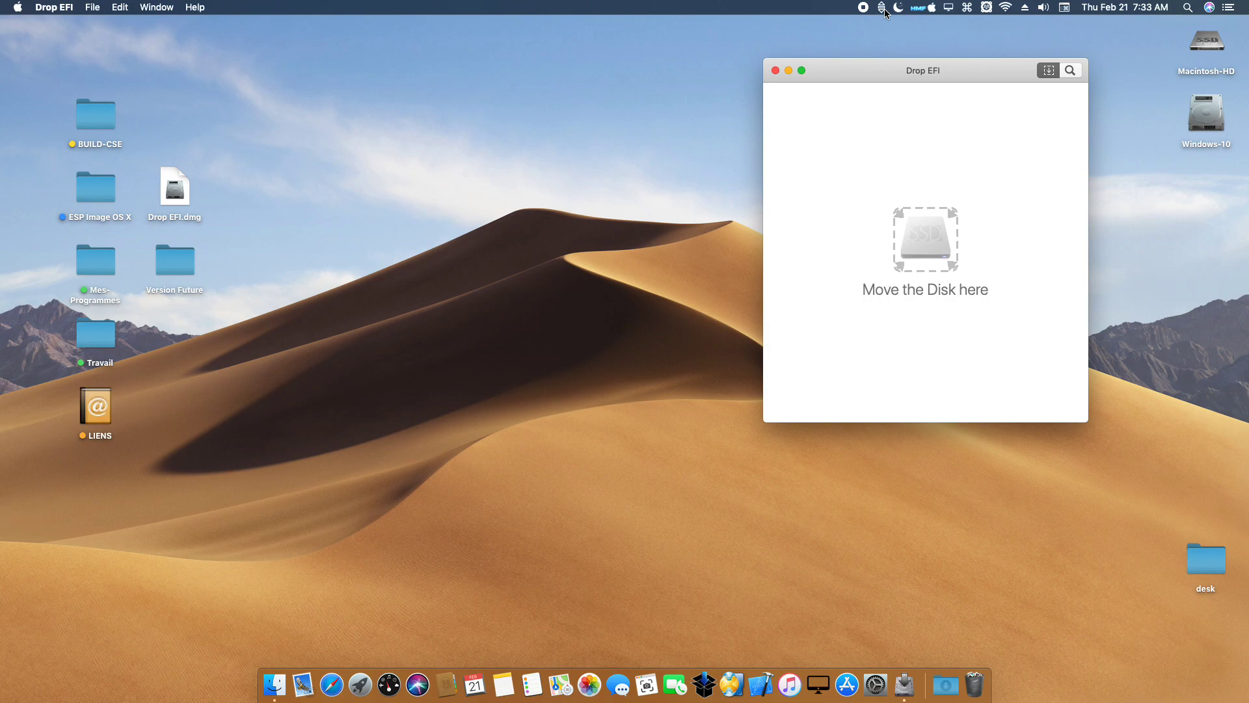
click(773, 70)
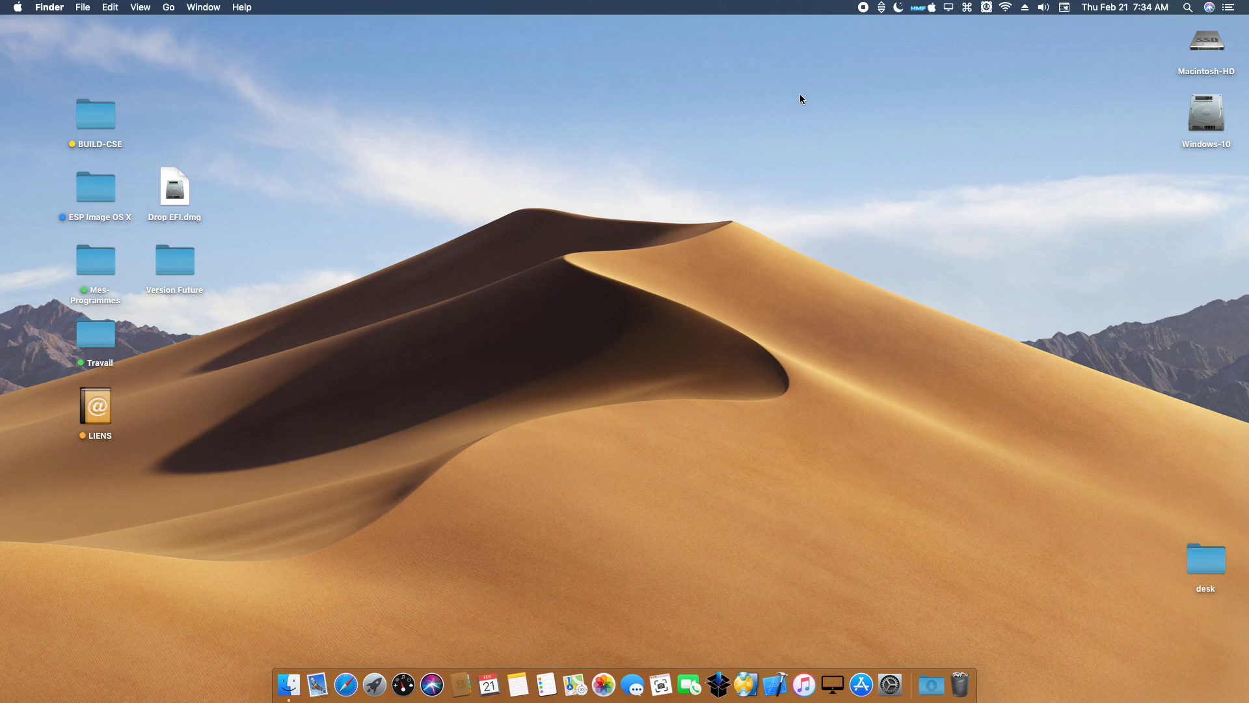
- Remount Drop EFI.dmg and launch Drop EFI Installer, repeating once when no dialog appears
click(173, 186)
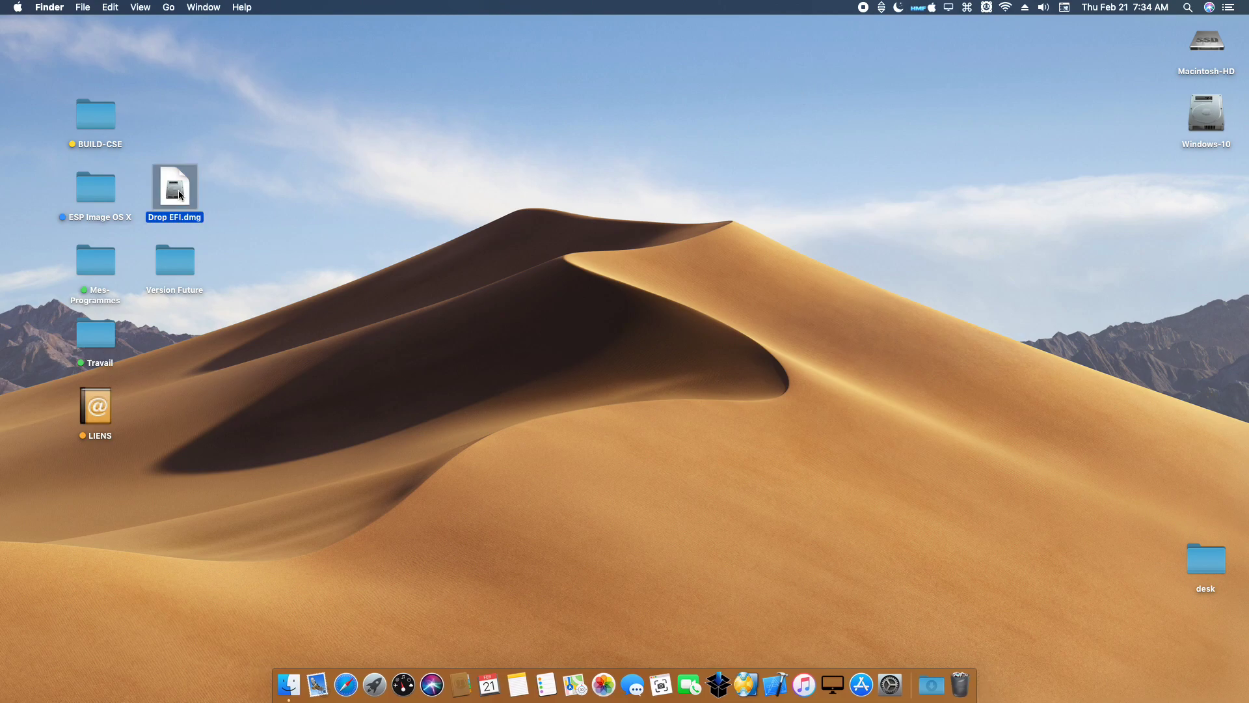
double_click(175, 184)
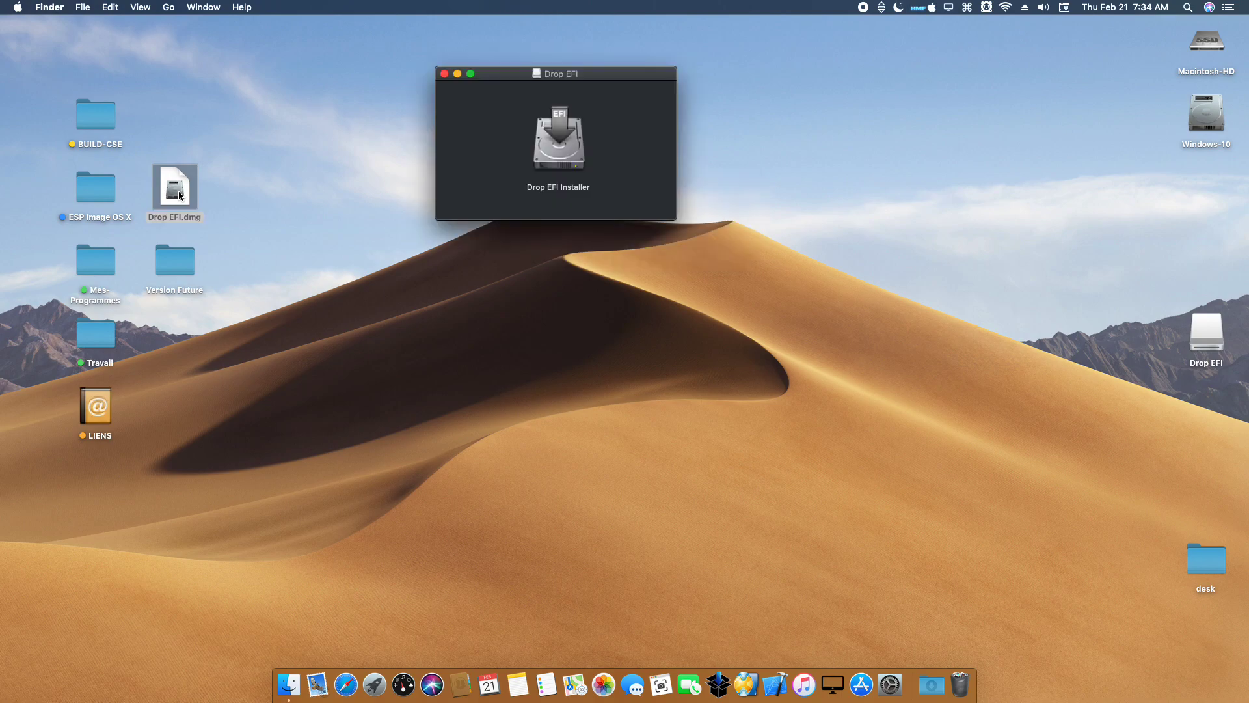
double_click(558, 137)
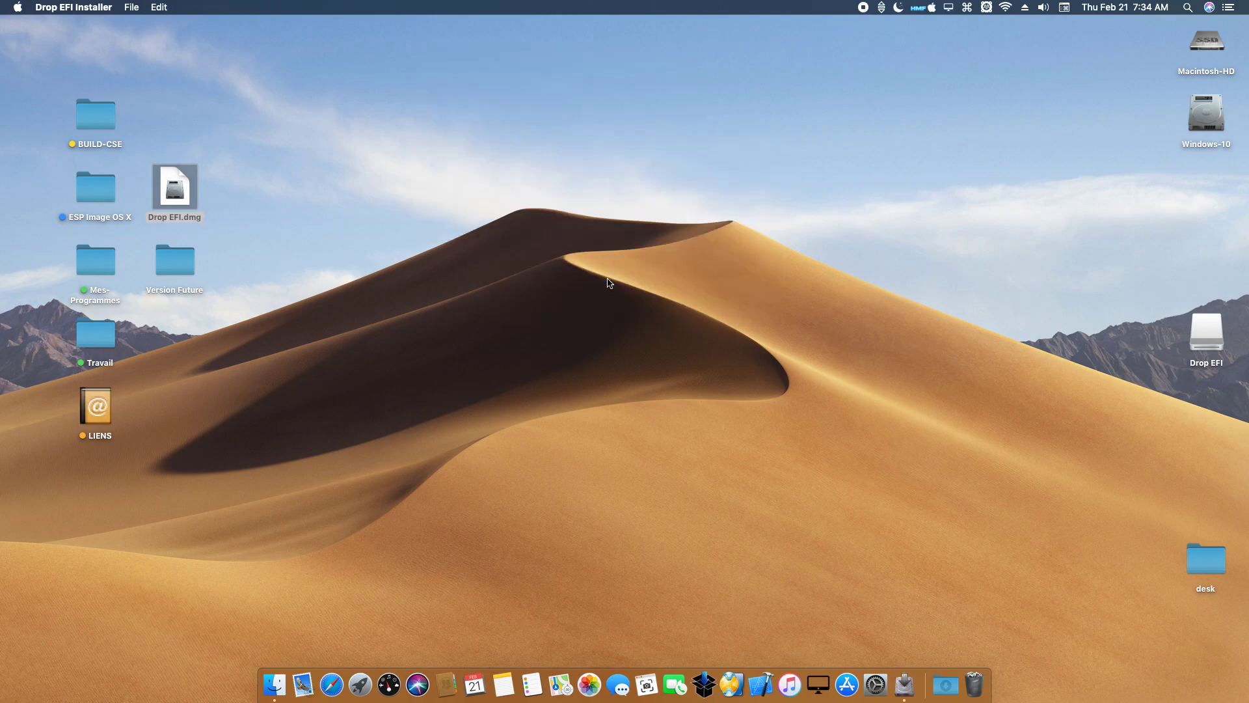
mouse_move(821, 151)
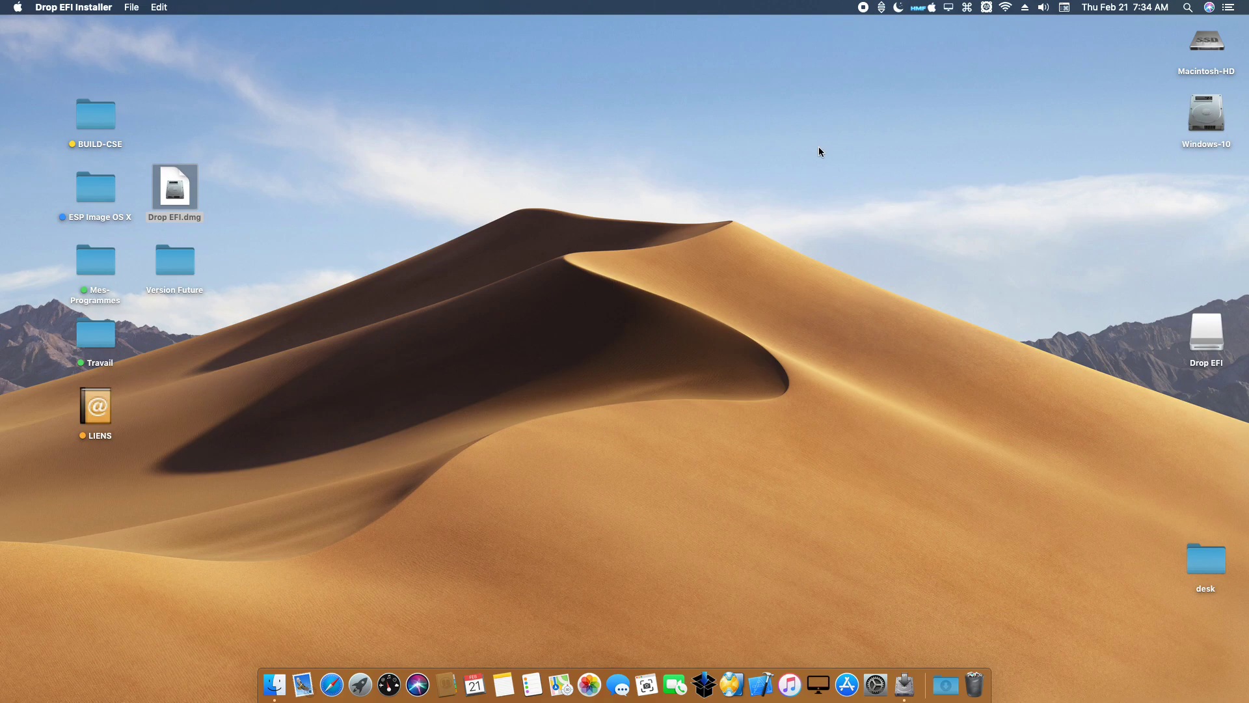
click(173, 184)
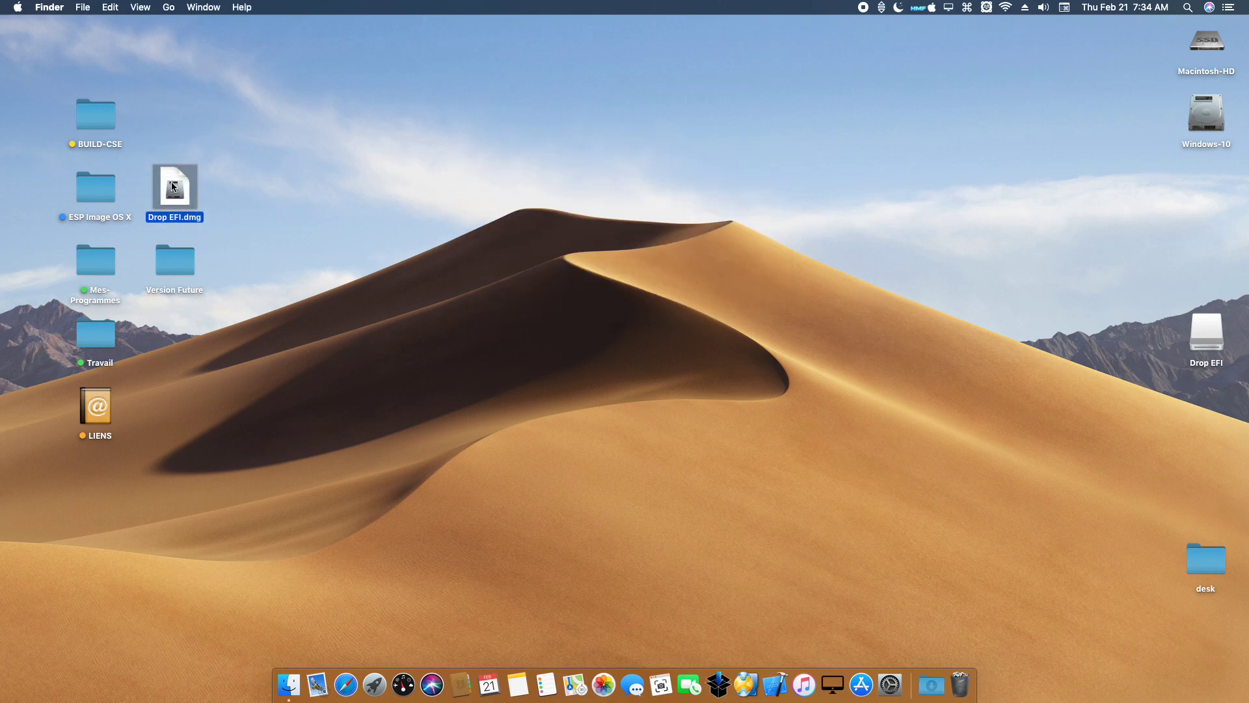
double_click(174, 186)
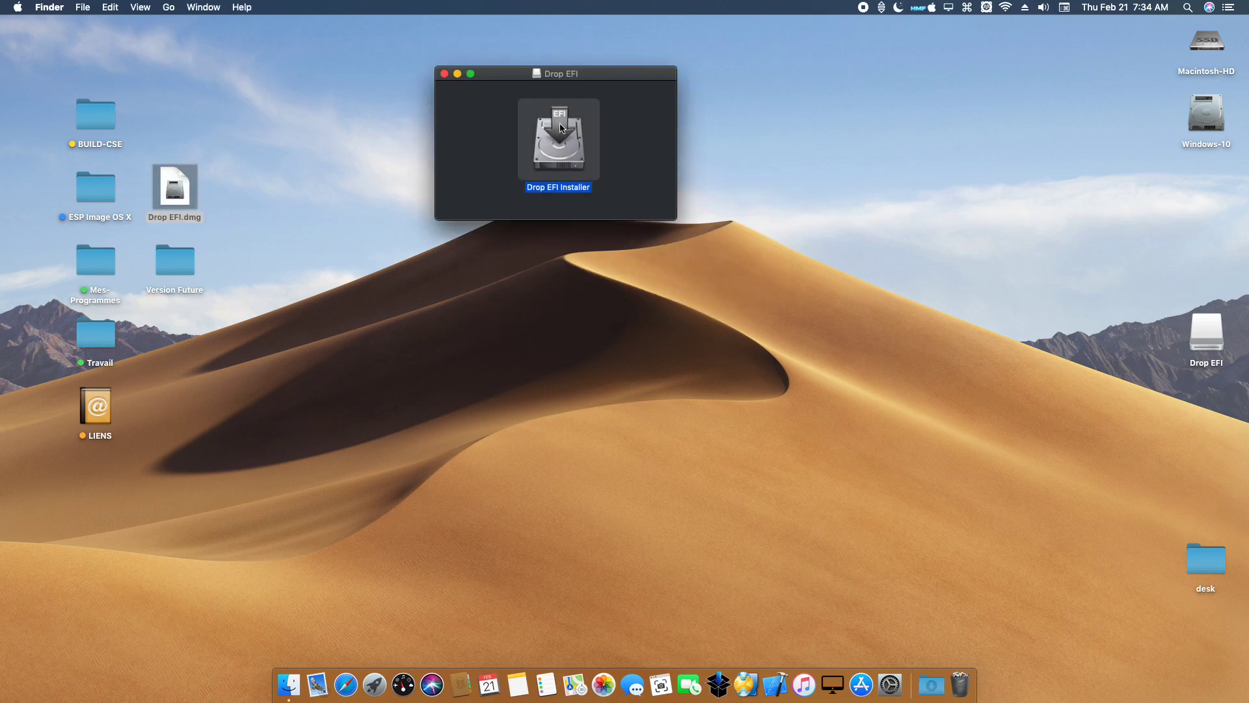
double_click(558, 136)
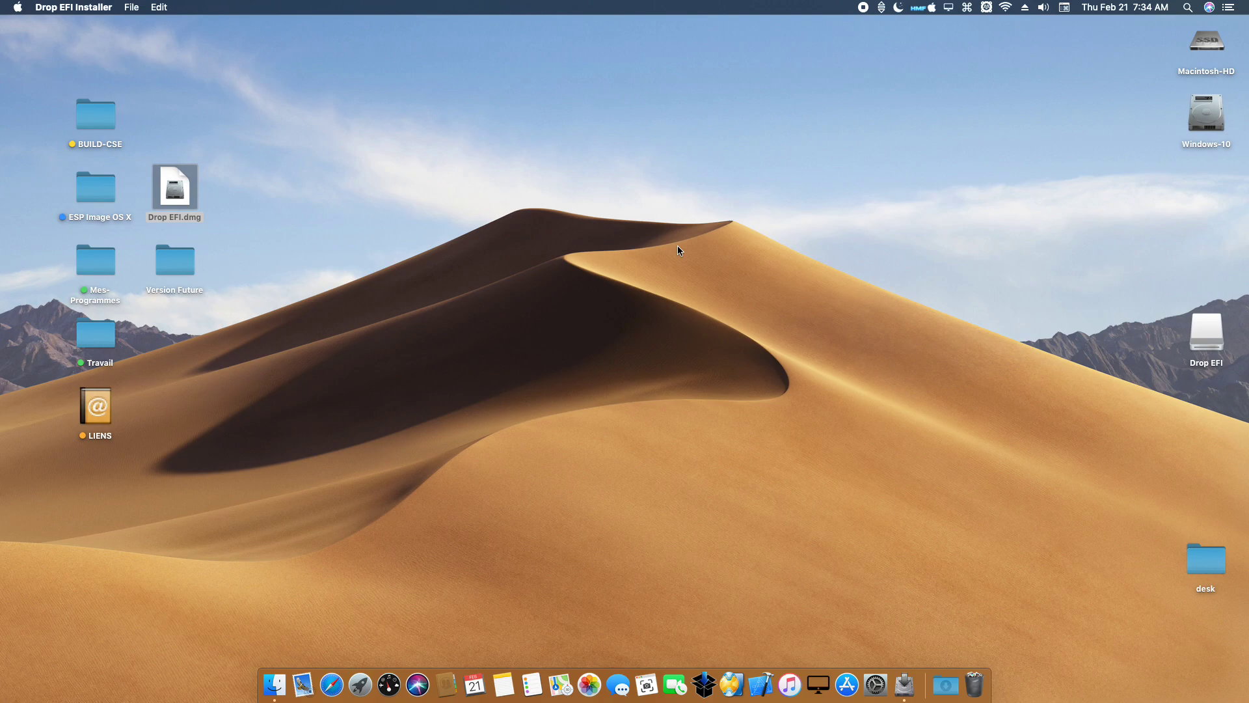
- Uninstall Drop EFI via the installer, acknowledge completion, and select the mounted Drop EFI volume
double_click(175, 190)
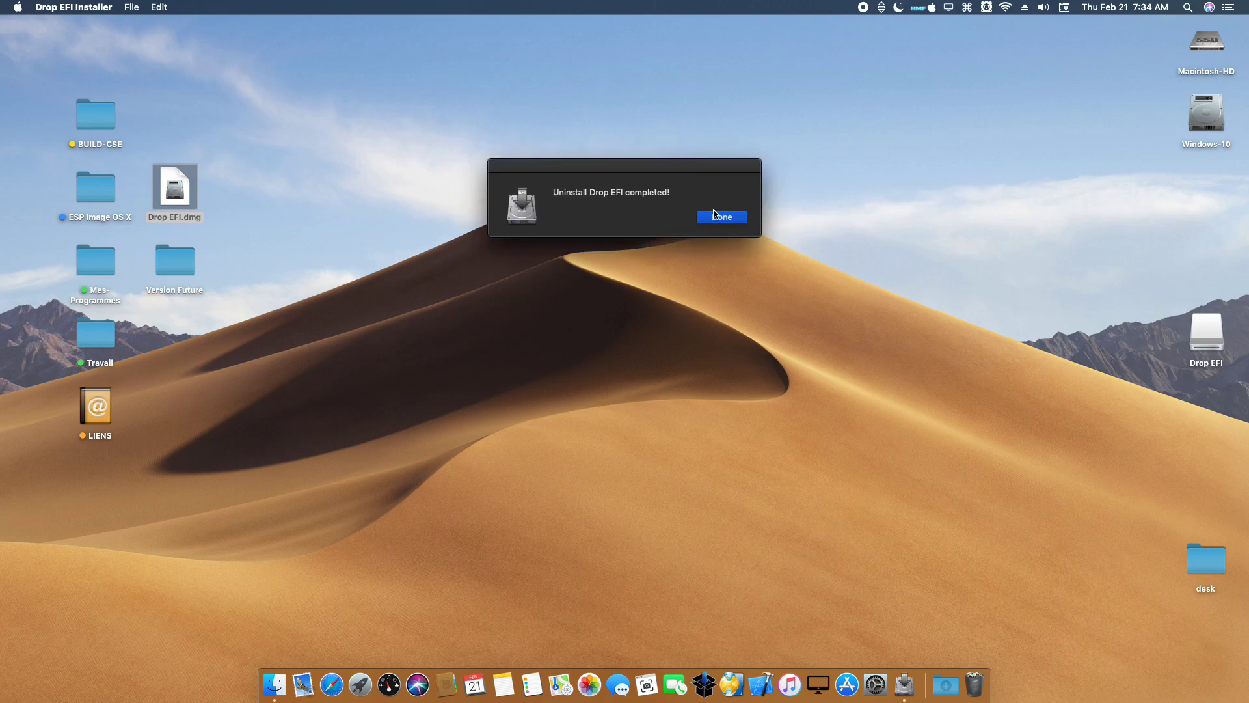
click(719, 218)
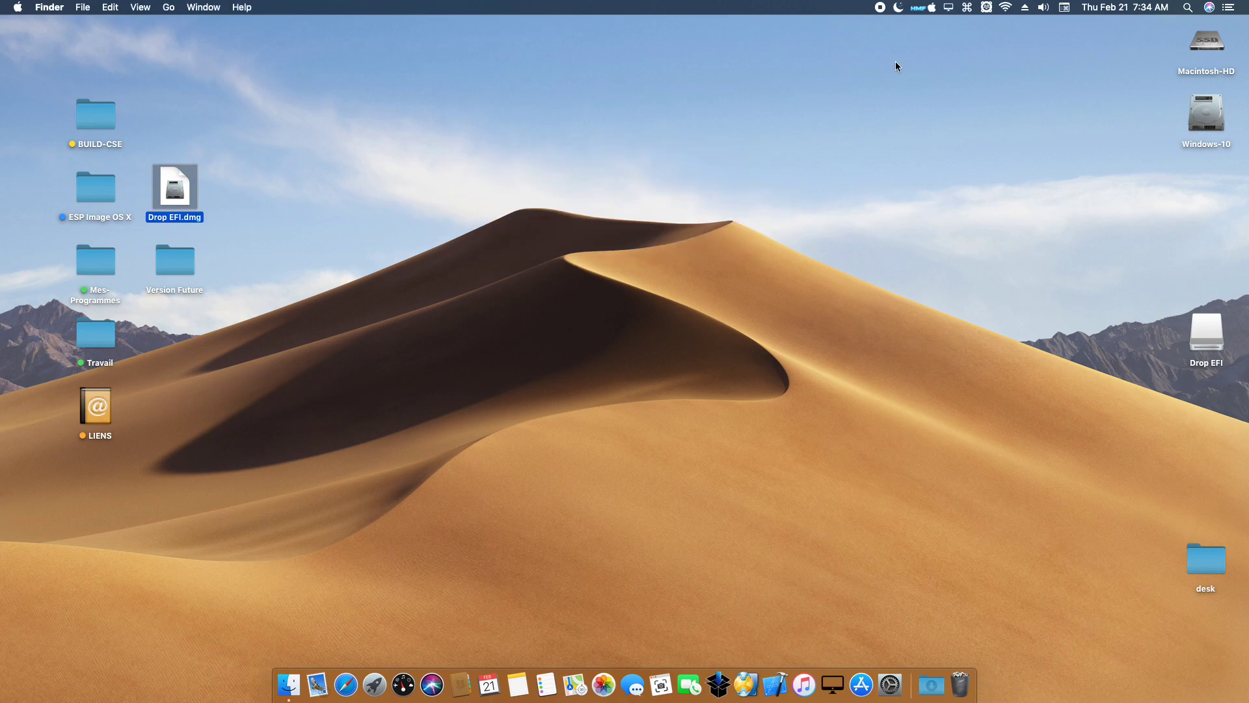
mouse_move(815, 532)
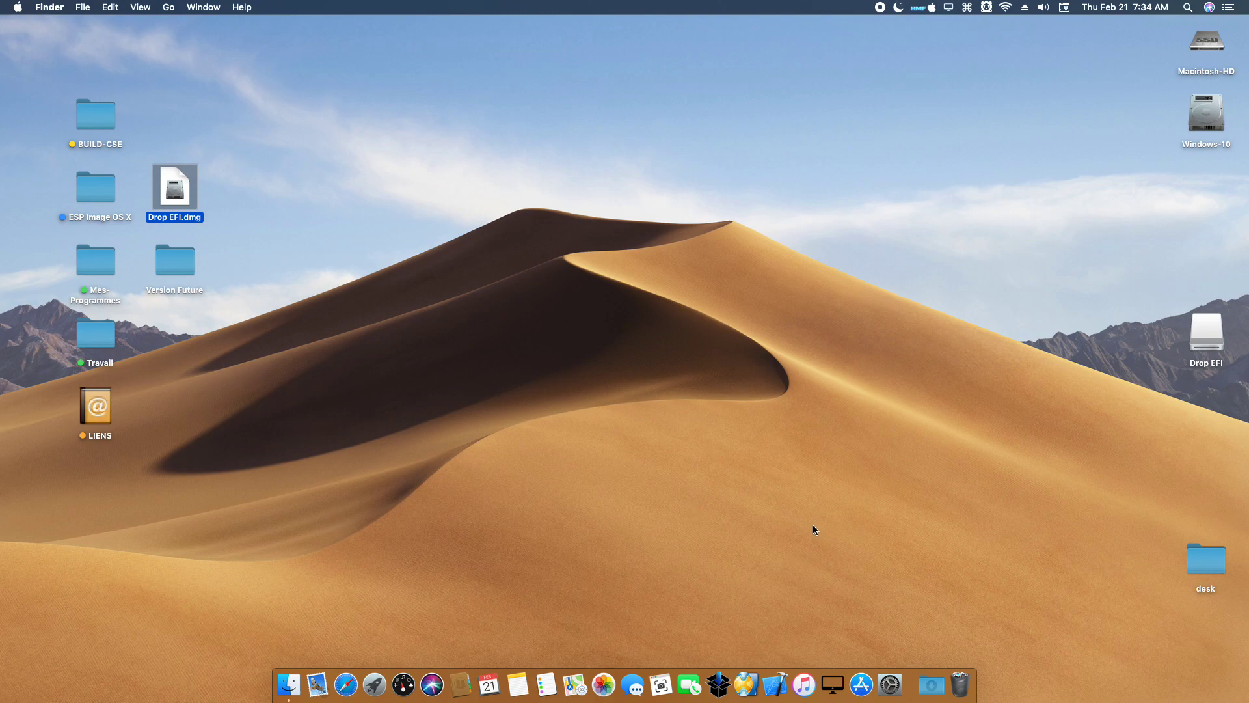
mouse_move(1174, 403)
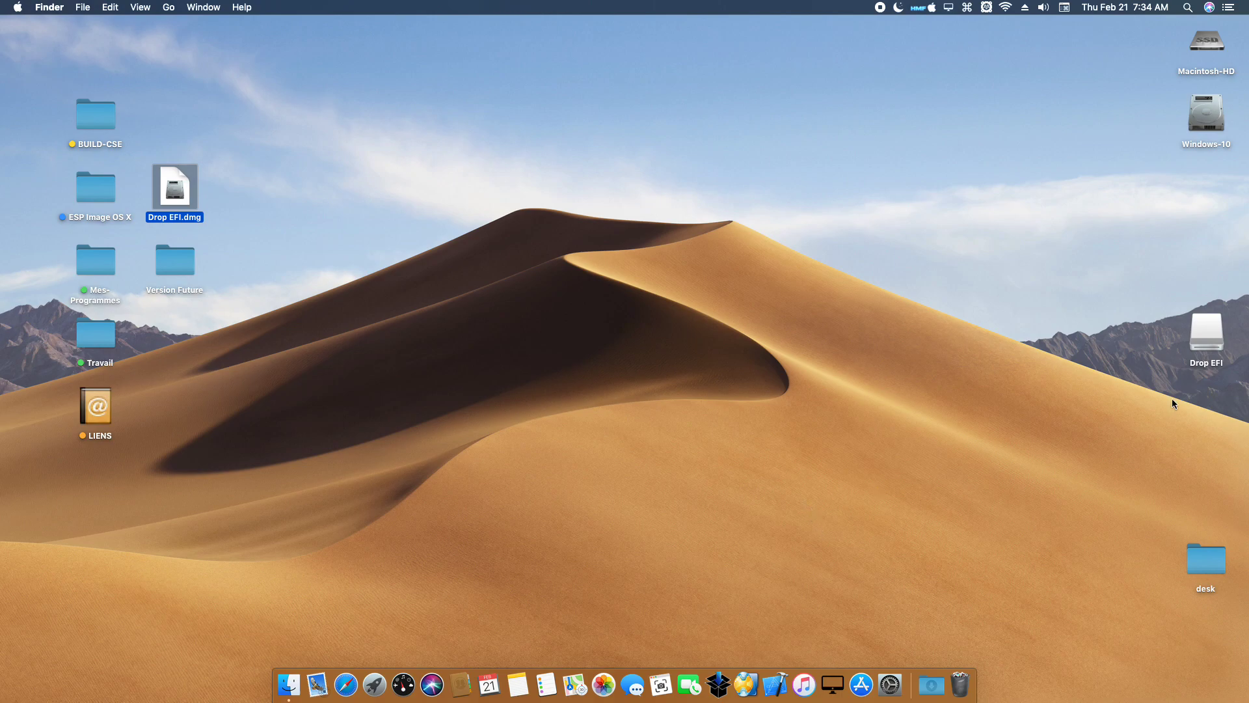
click(1206, 334)
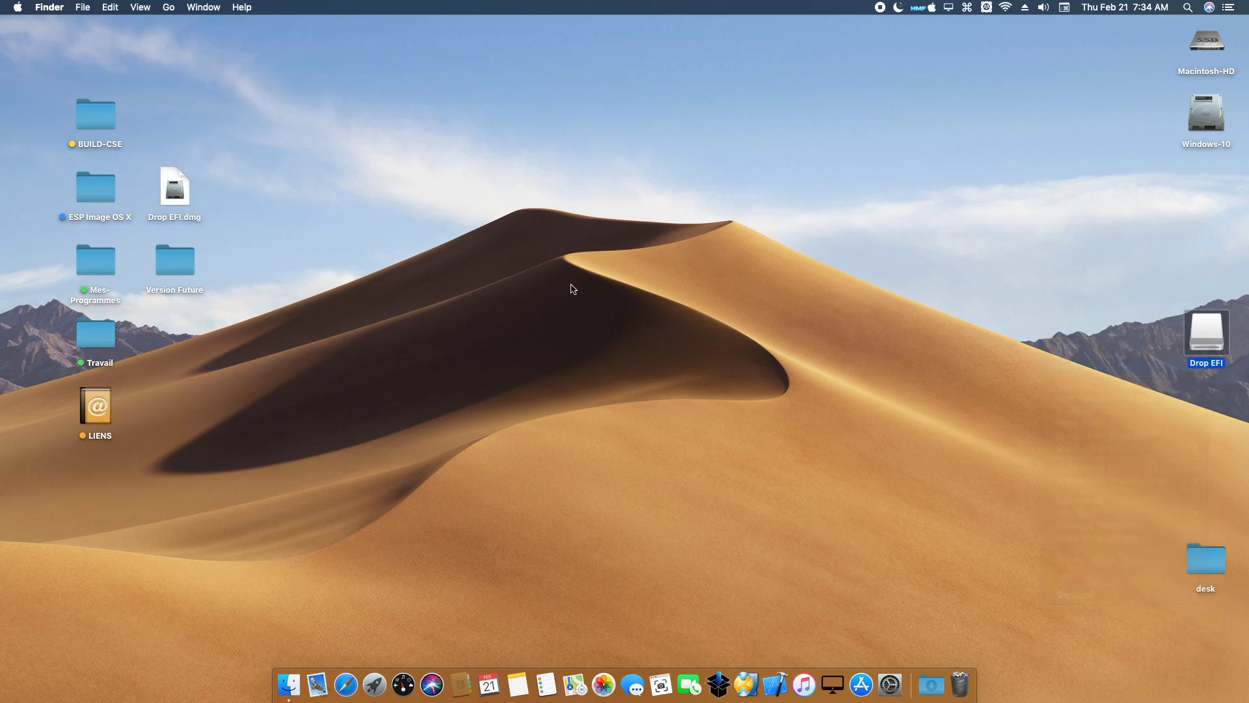